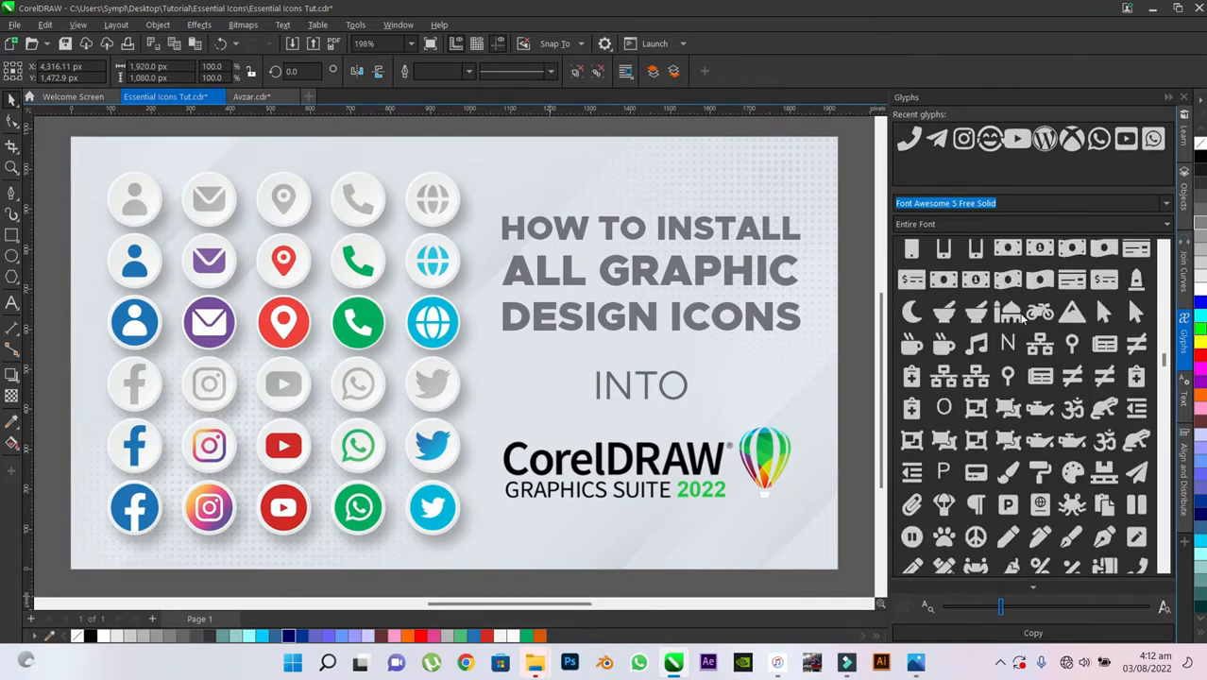
Toggle Quick Settings open and closed, then launch Microsoft Edge from the taskbar.
scroll(down, 3)
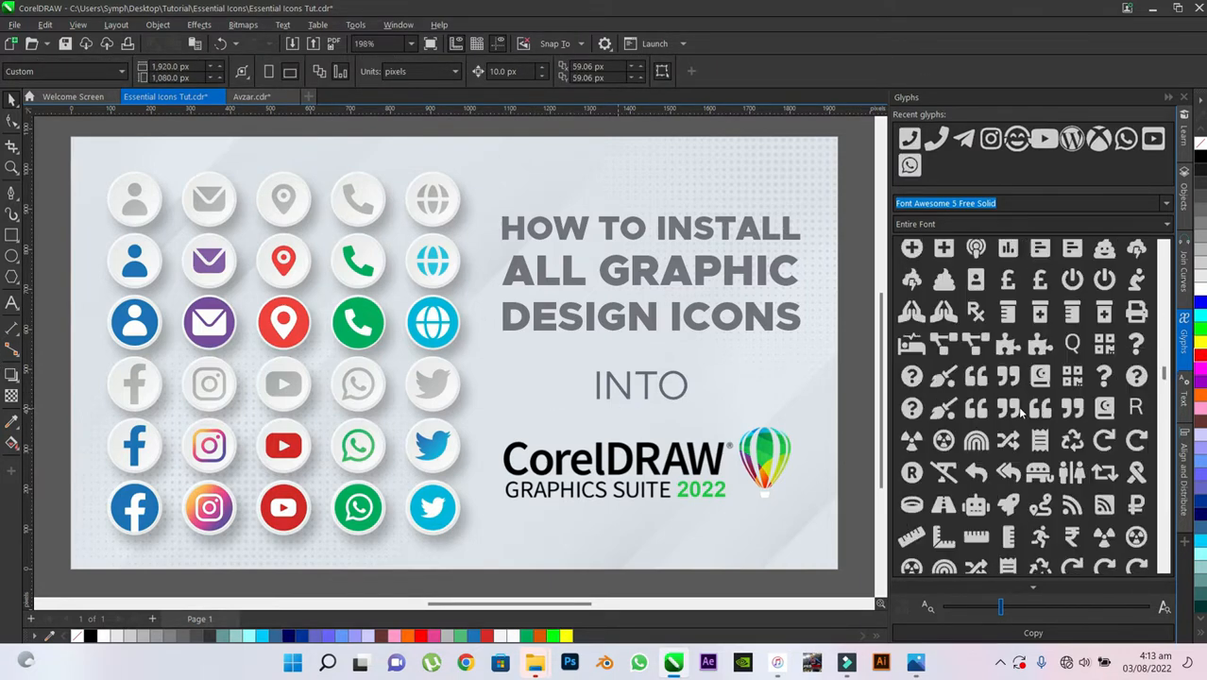
scroll(down, 3)
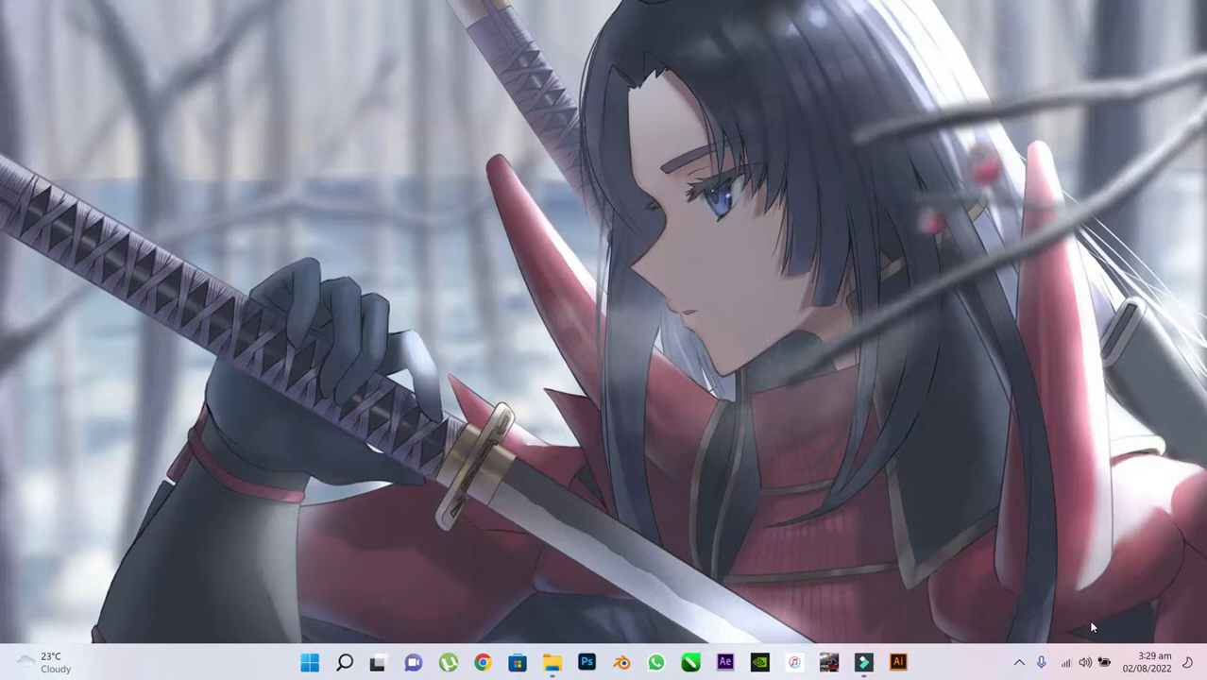
click(1065, 662)
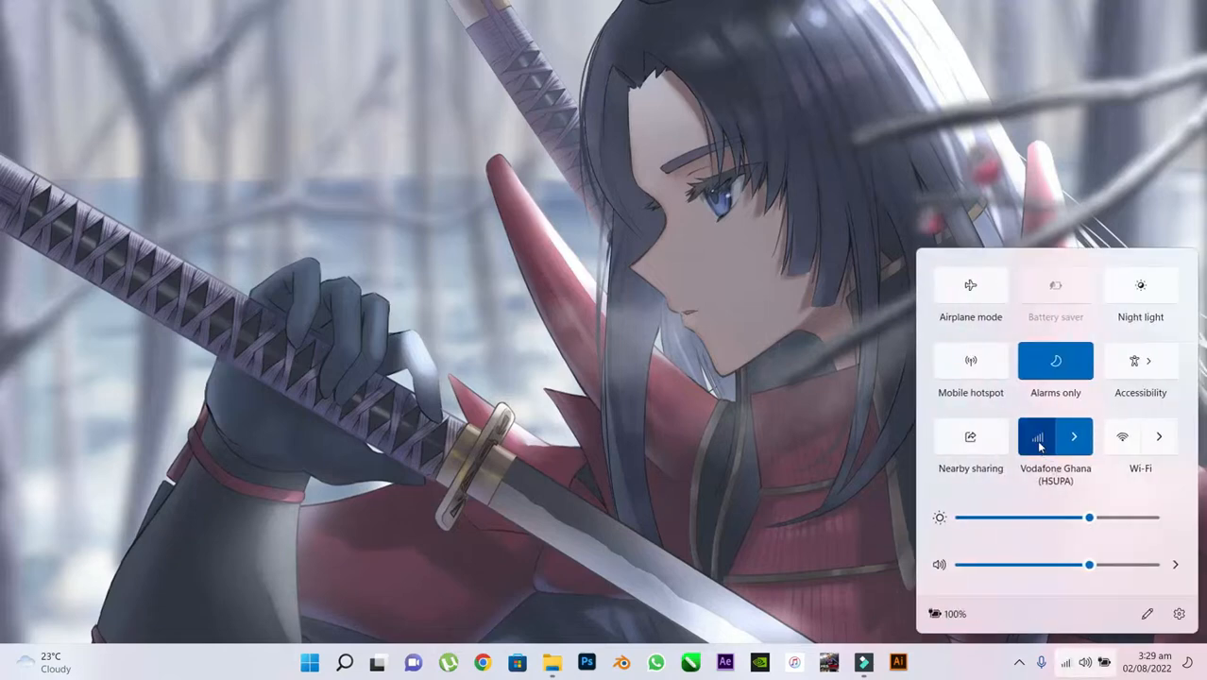
click(448, 433)
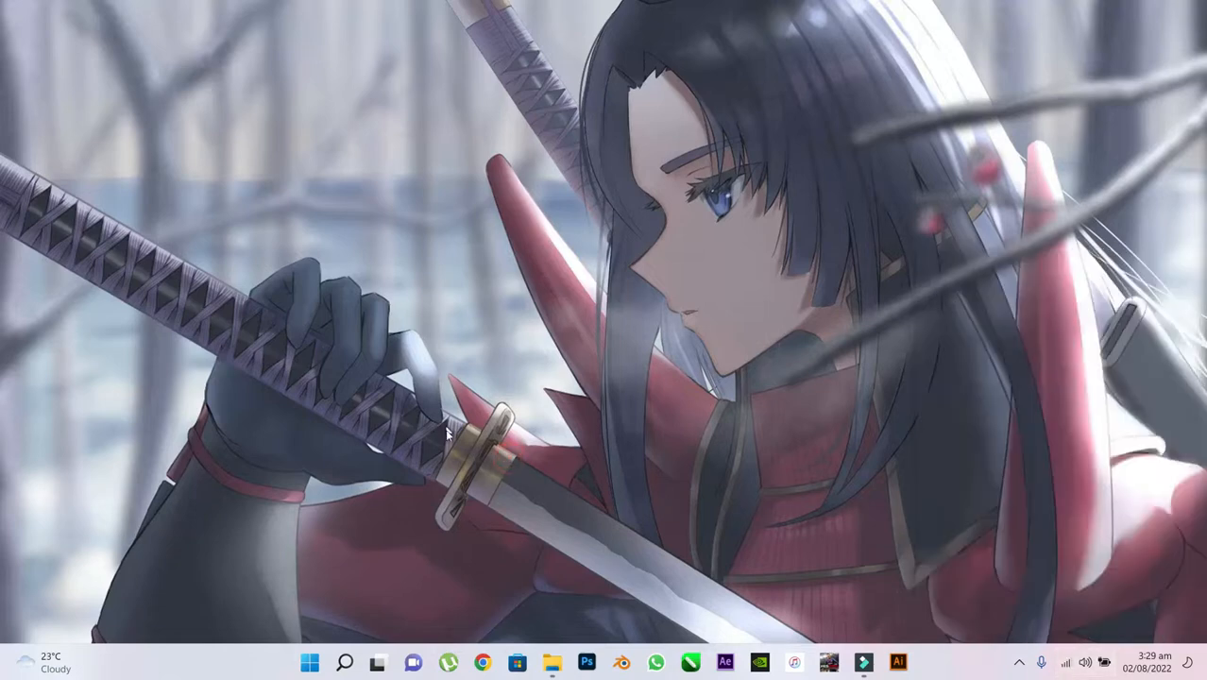
mouse_move(488, 628)
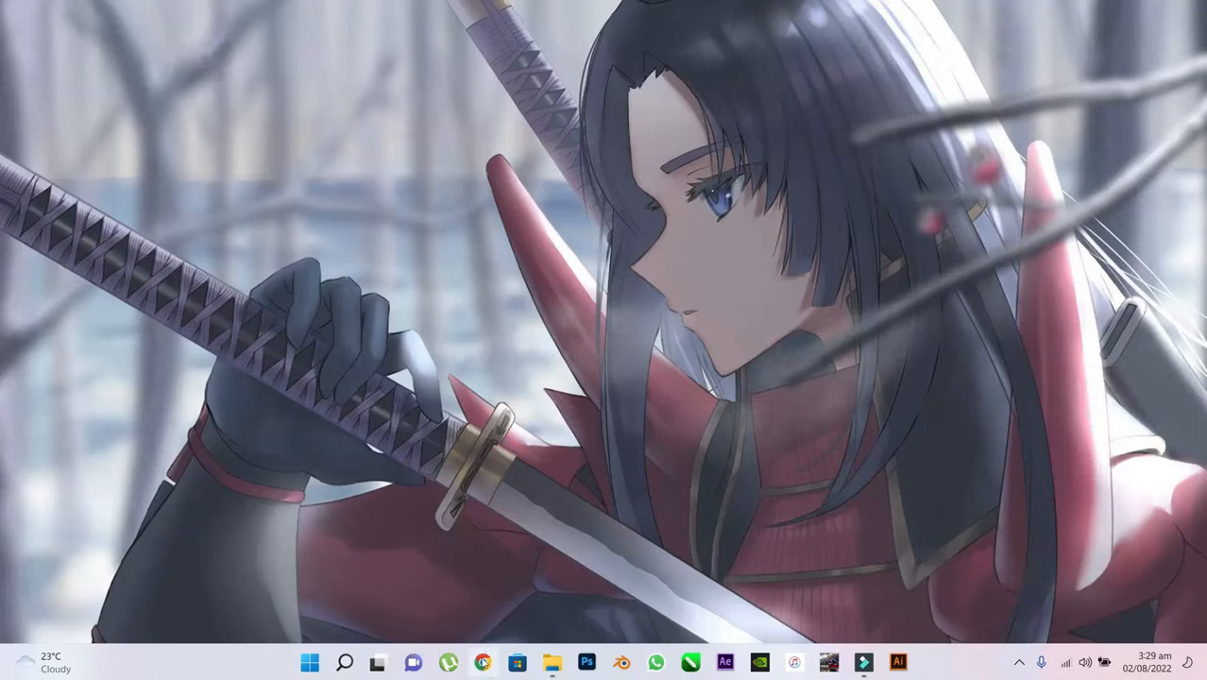
click(310, 661)
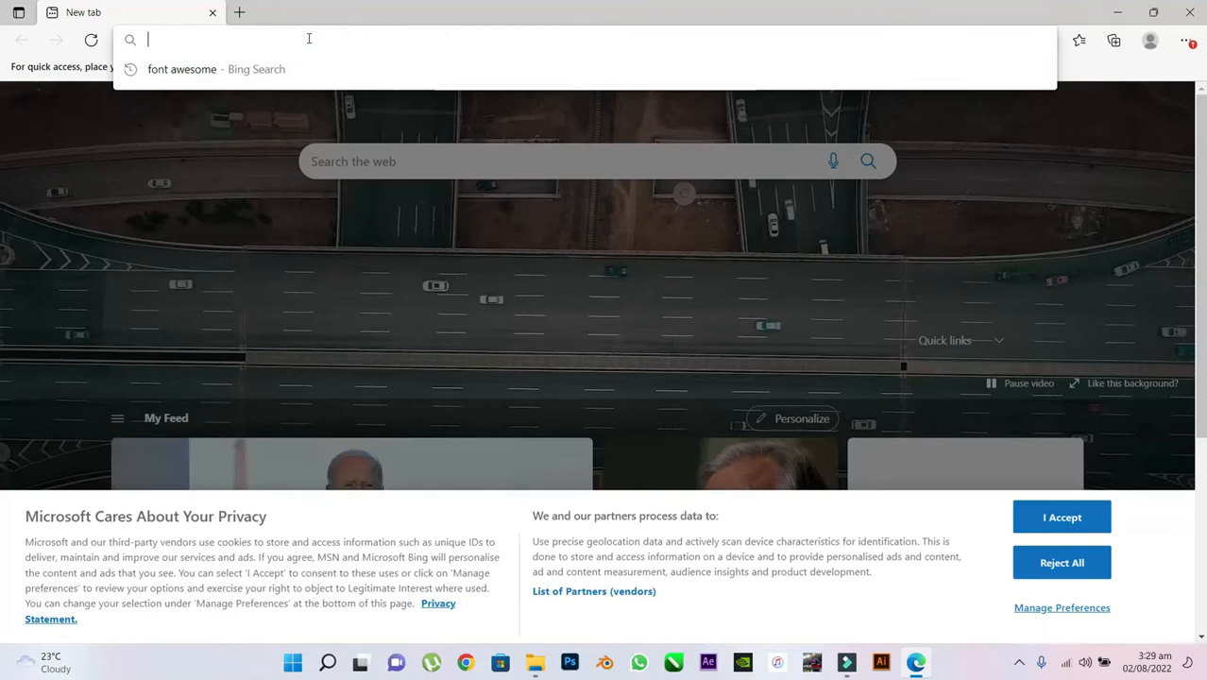
Search the web for 'Font awesome' from the Edge address bar.
text(Font awesome)
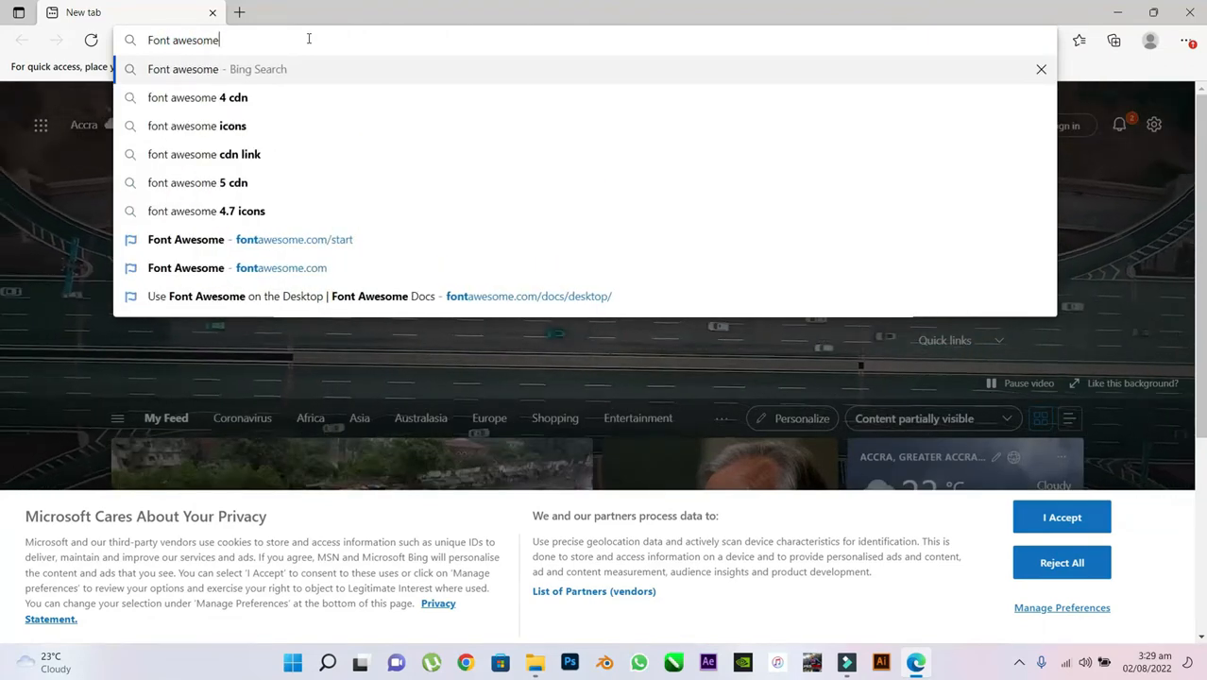
key(Return)
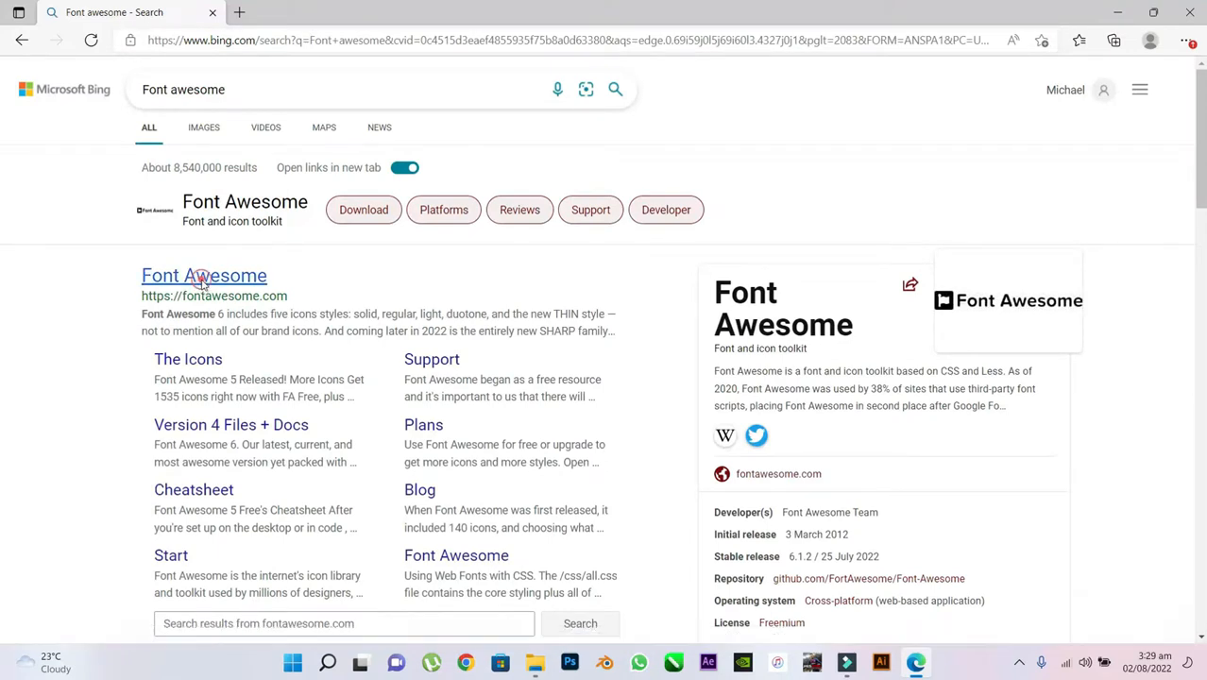
Go from the fontawesome.com result through Get Started to the version 6 downloads page.
click(204, 275)
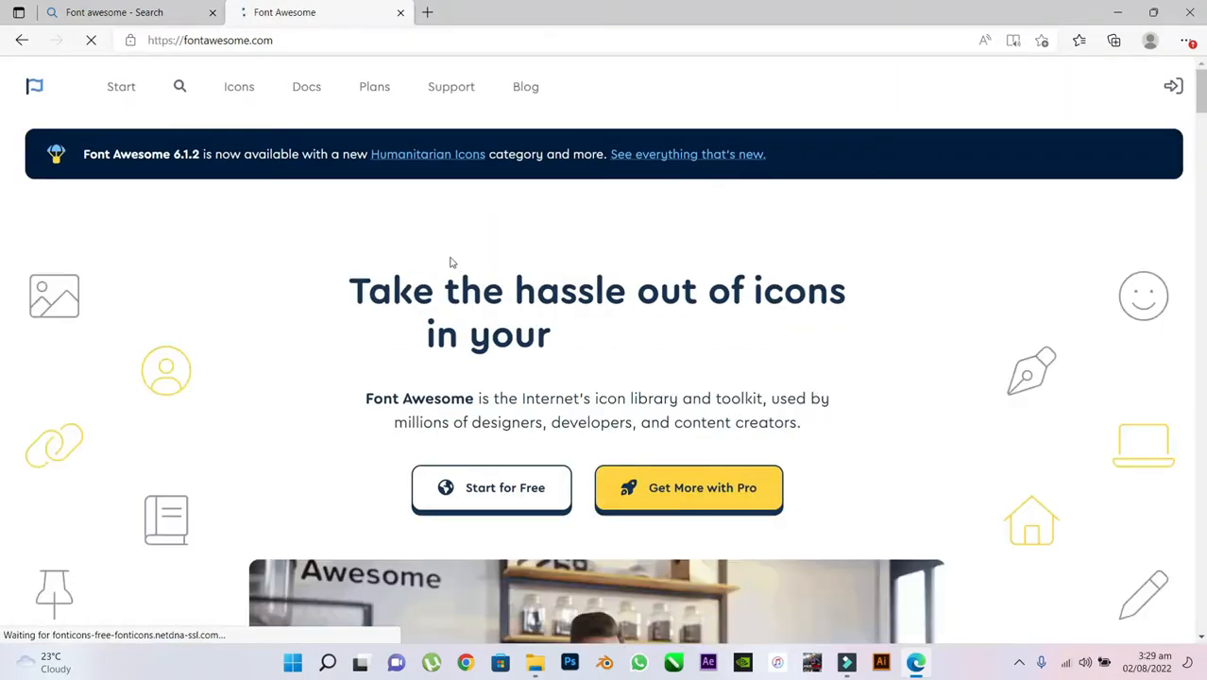
scroll(down, 3)
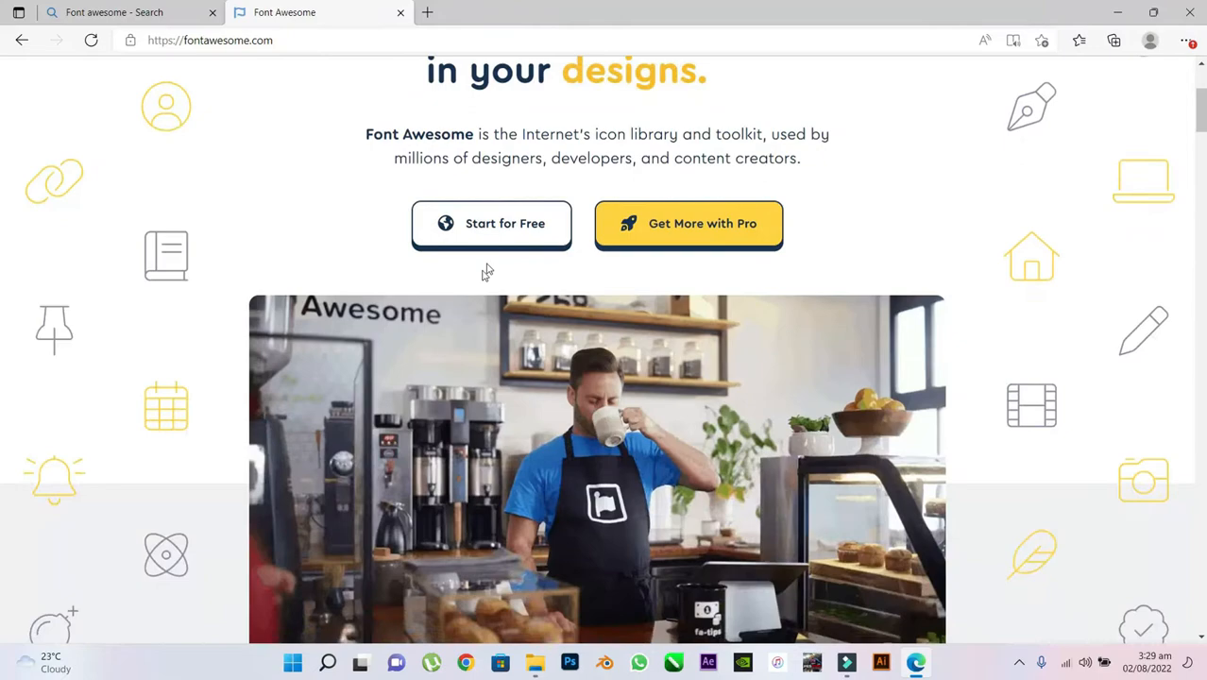
click(490, 224)
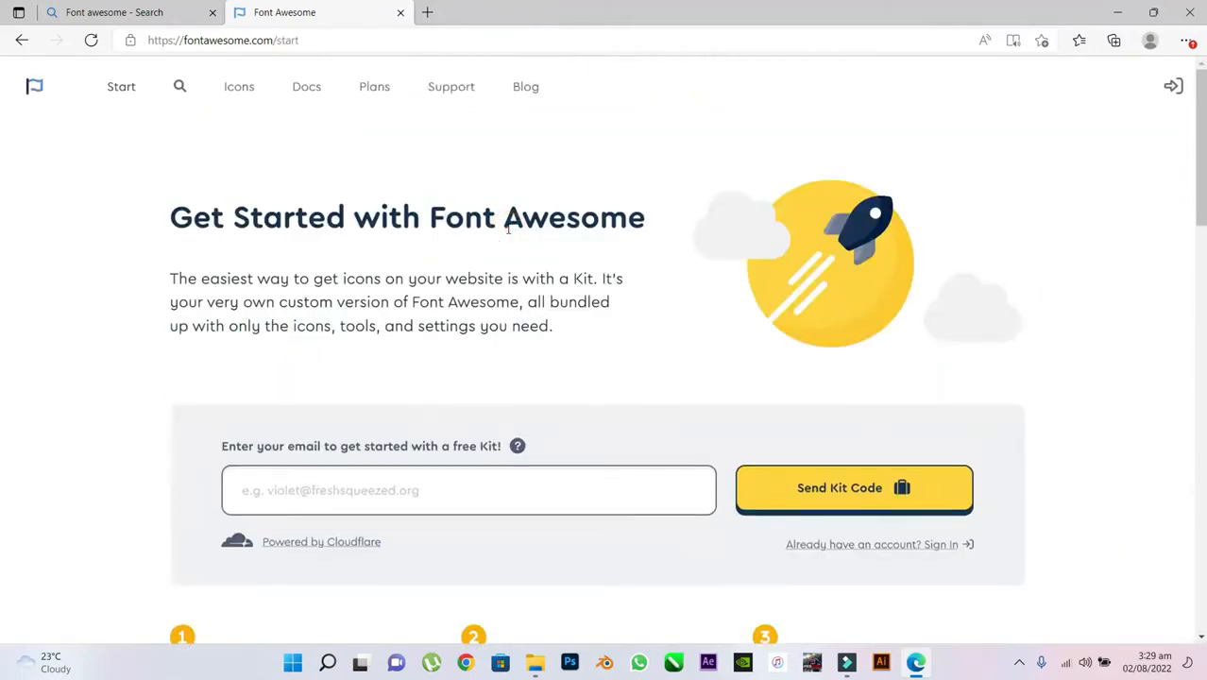
scroll(down, 3)
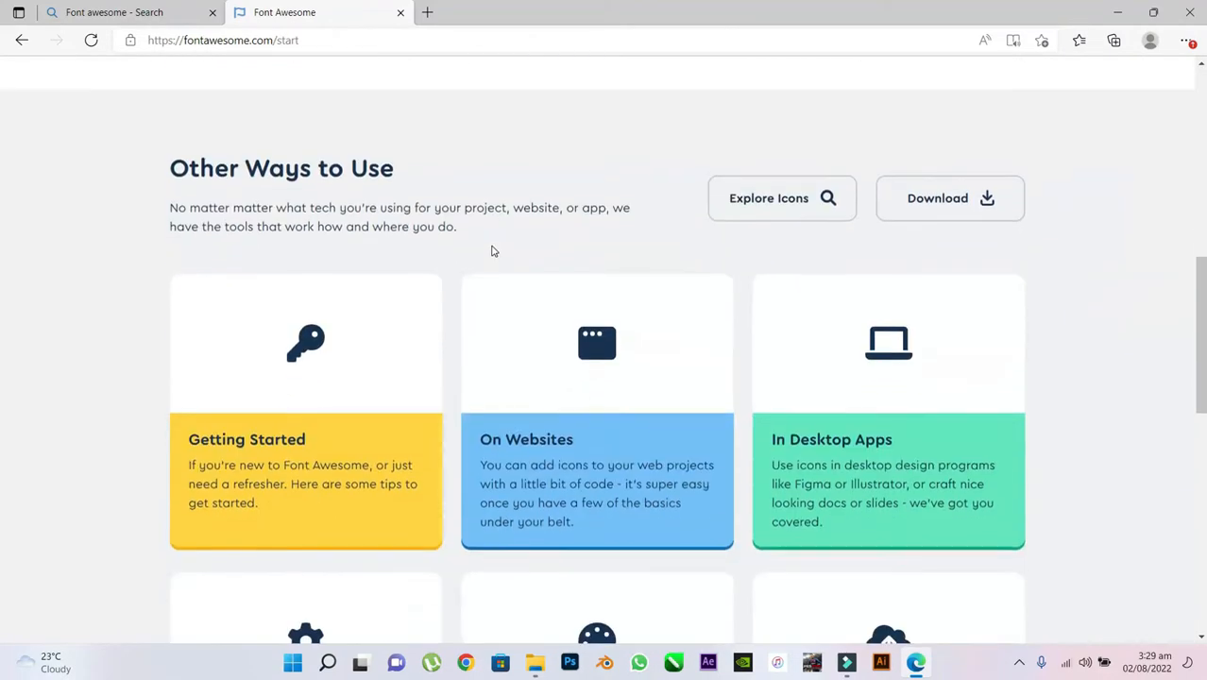
scroll(up, 3)
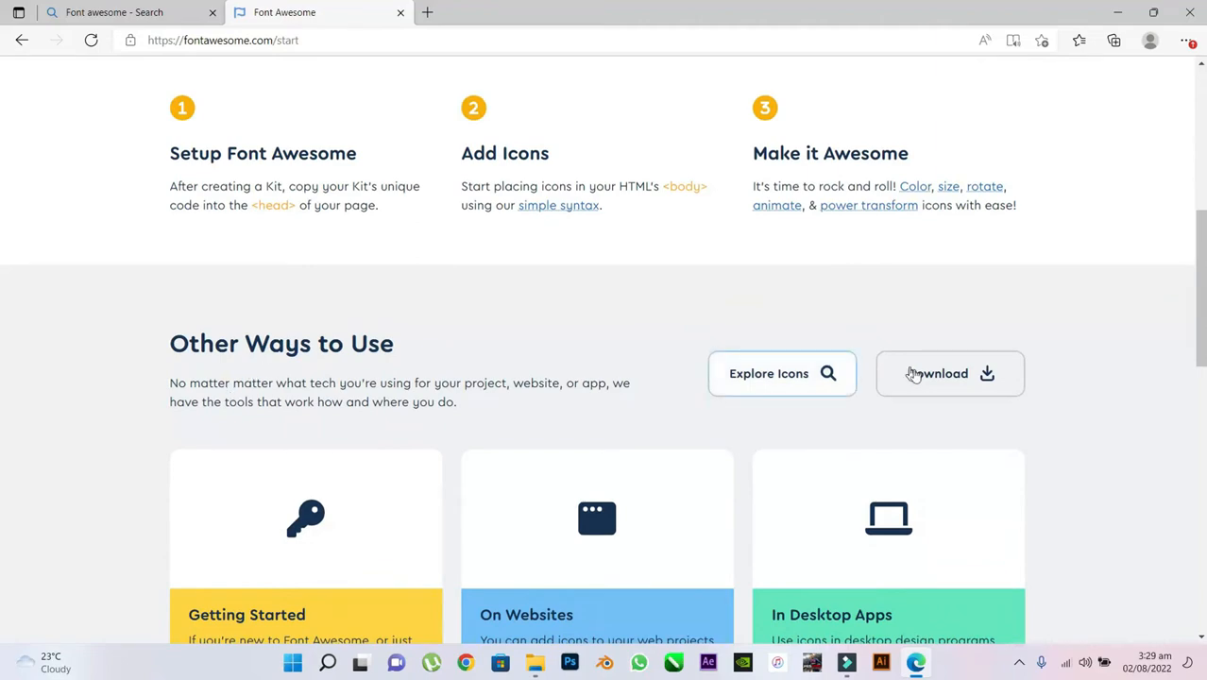
mouse_move(1032, 360)
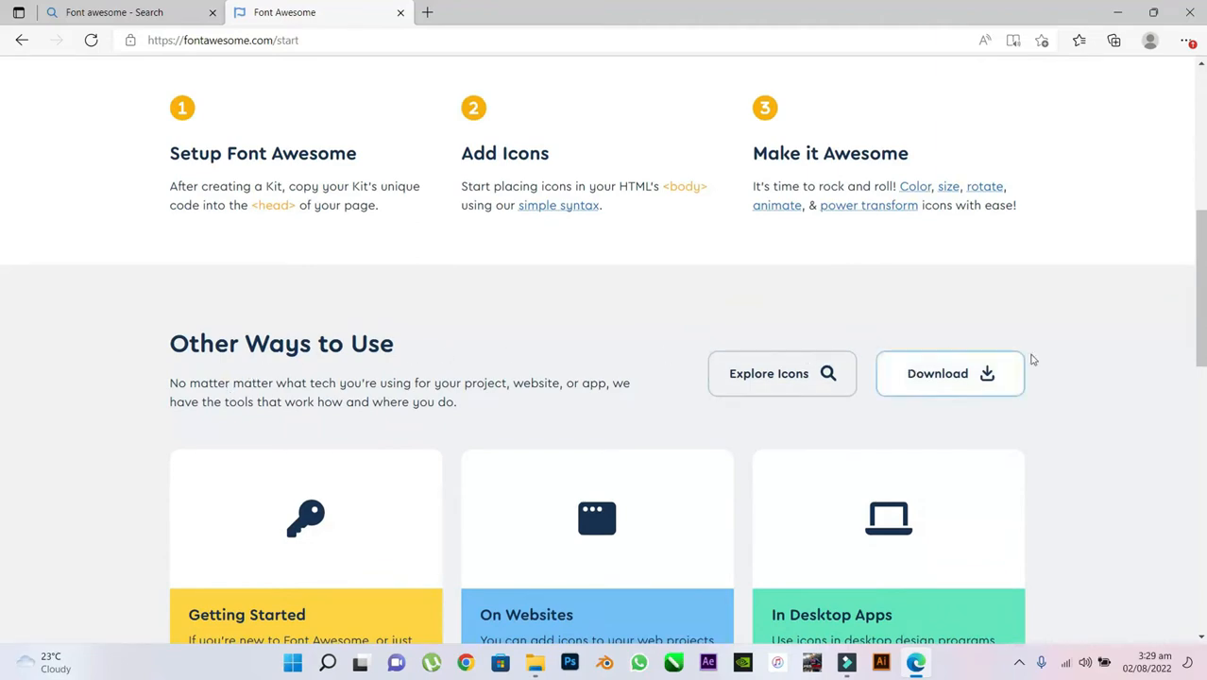
click(948, 373)
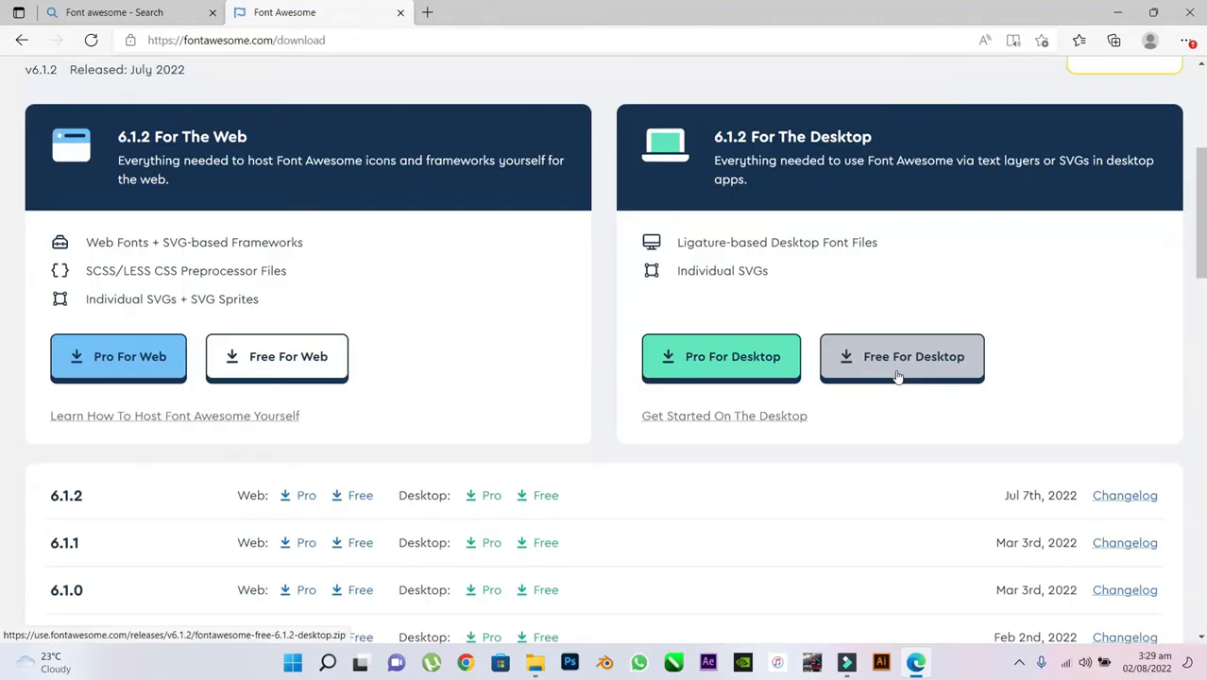
scroll(up, 3)
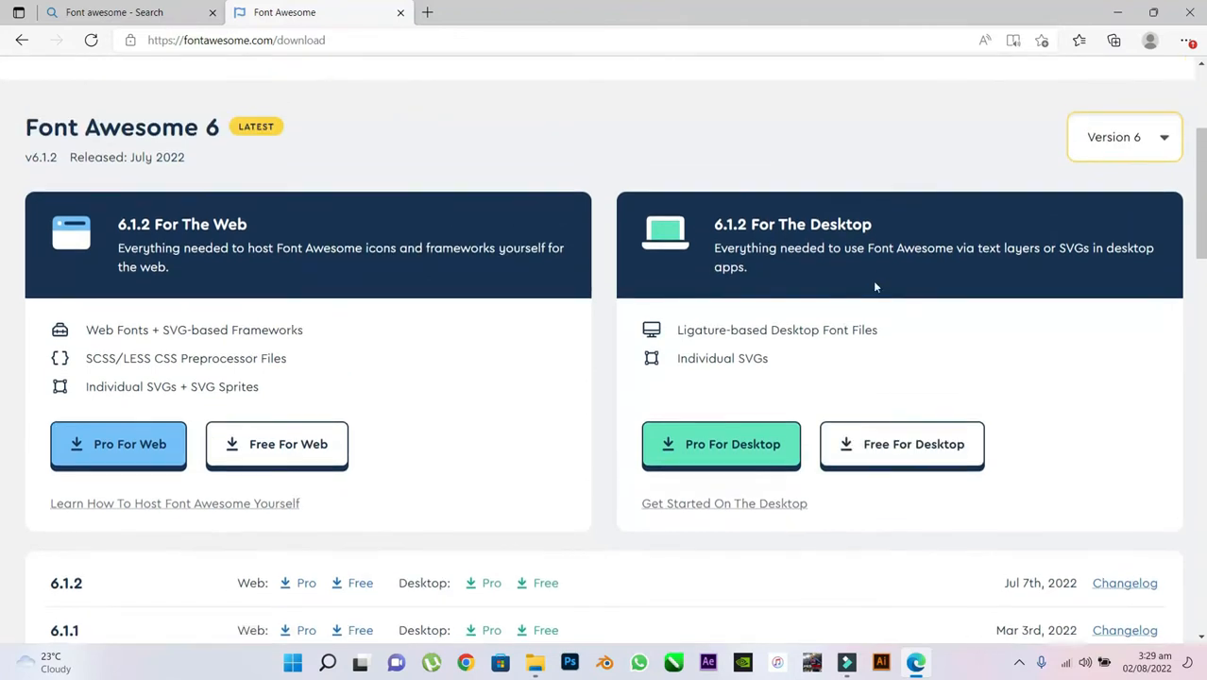
mouse_move(902, 444)
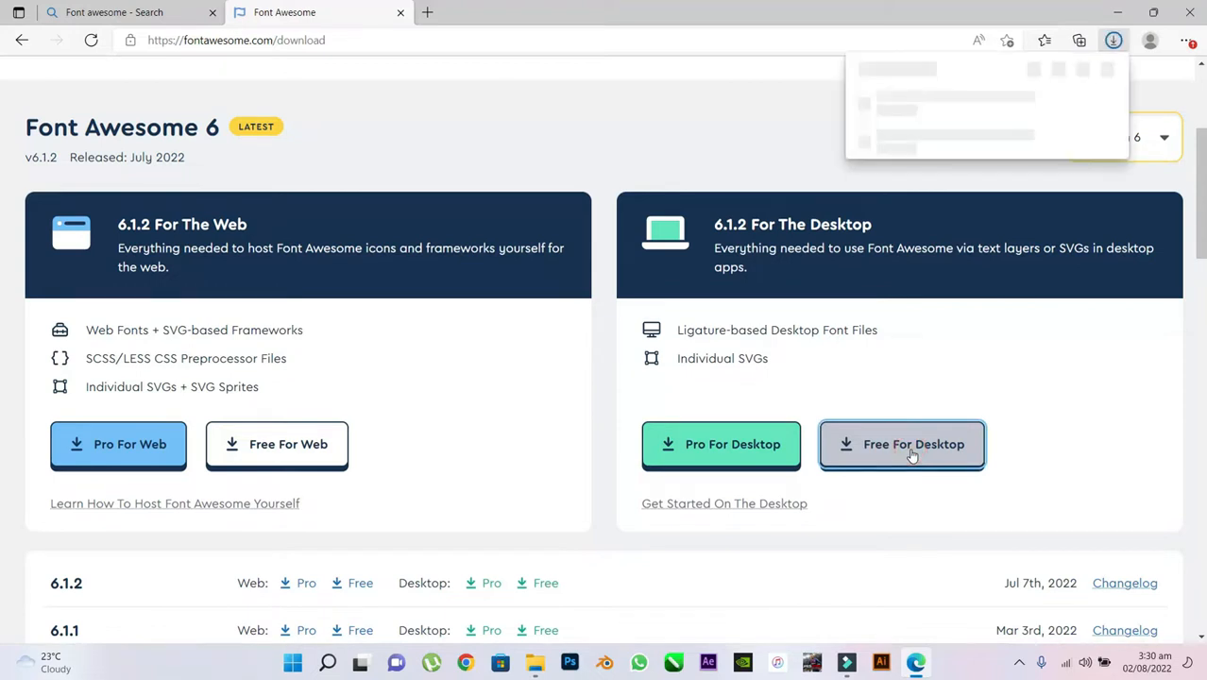
Start downloading the free Font Awesome 6.1.2 desktop zip package.
click(901, 443)
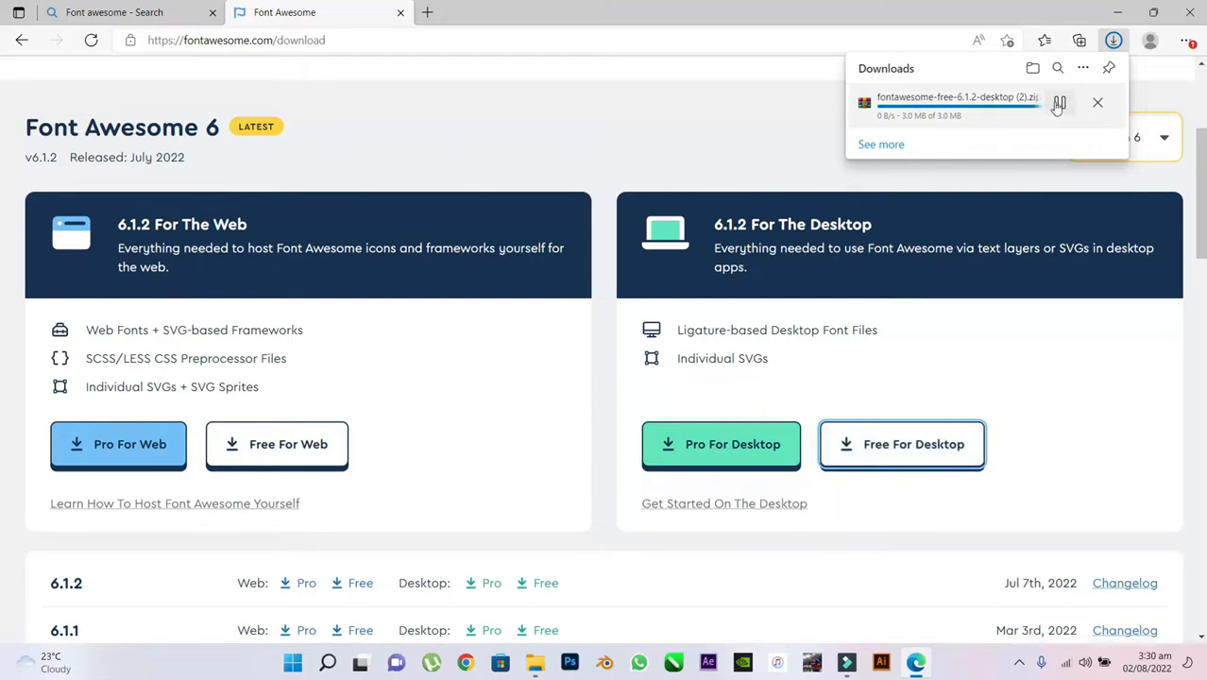
mouse_move(1026, 74)
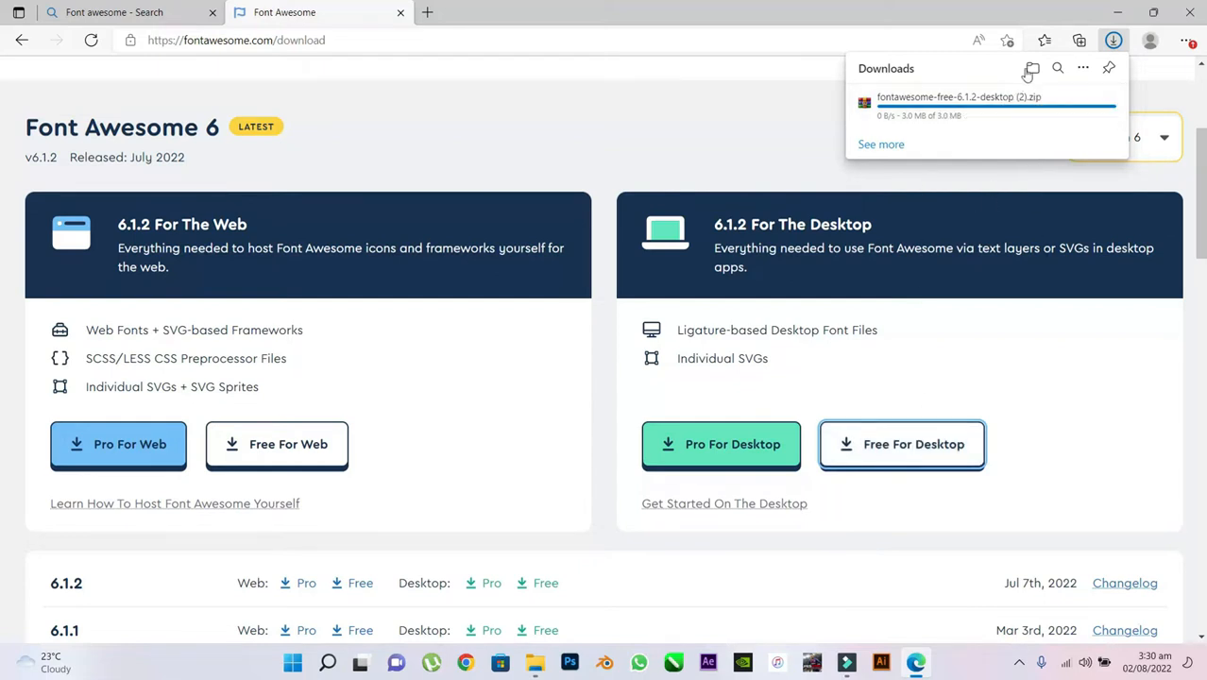
mouse_move(1031, 68)
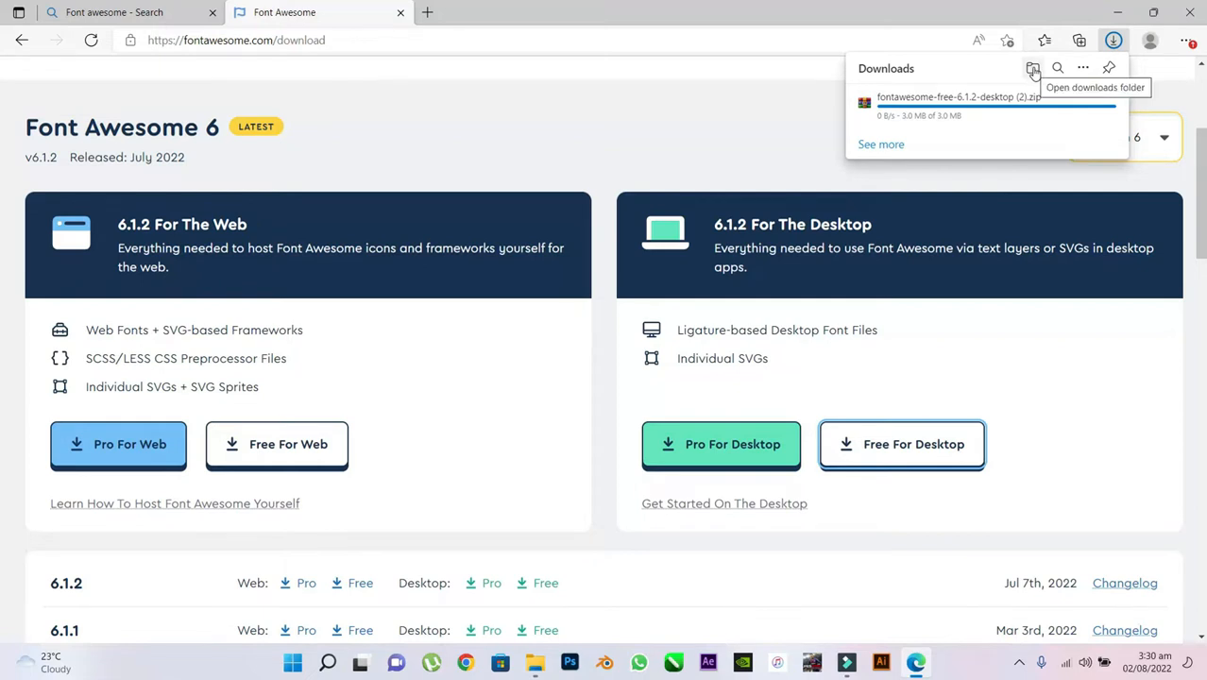
Open the Downloads folder in File Explorer and inspect the newest zip's context menu.
click(1033, 67)
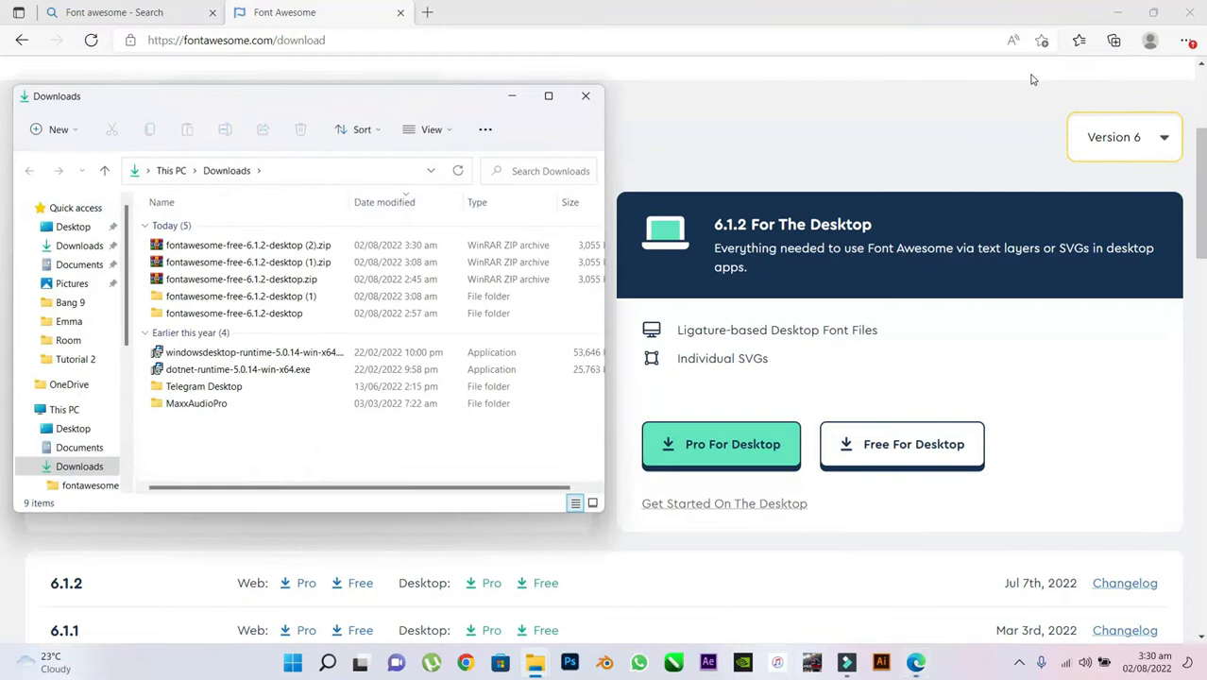
click(241, 296)
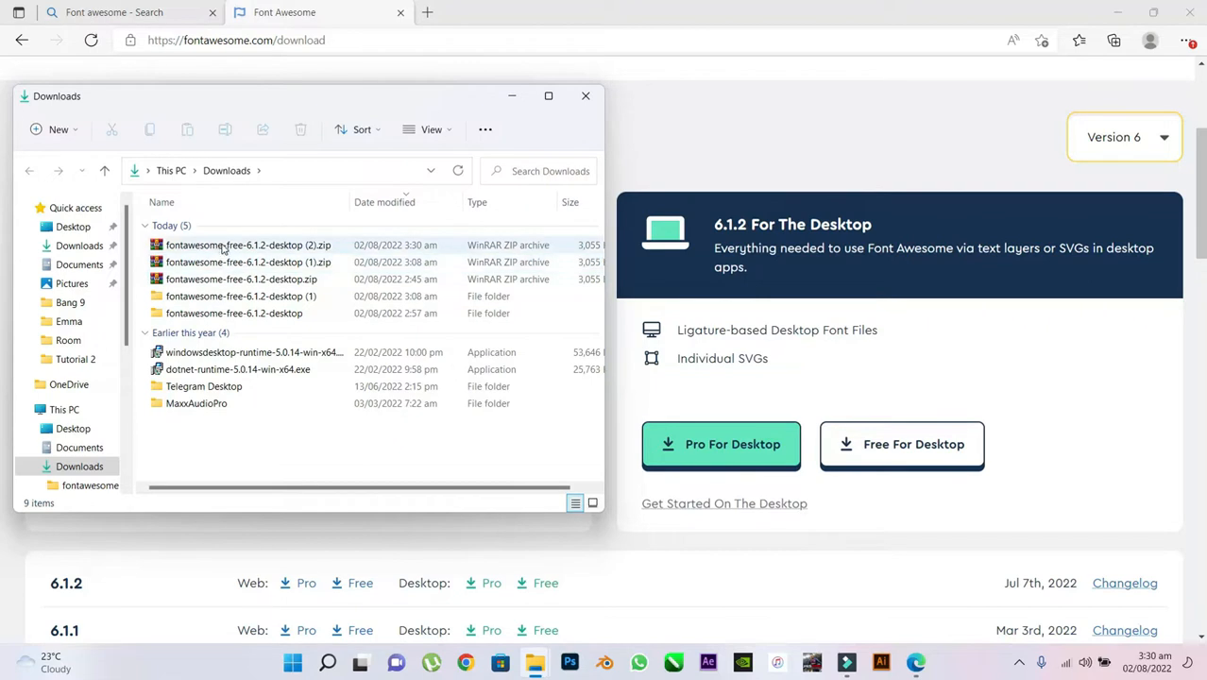
right_click(248, 245)
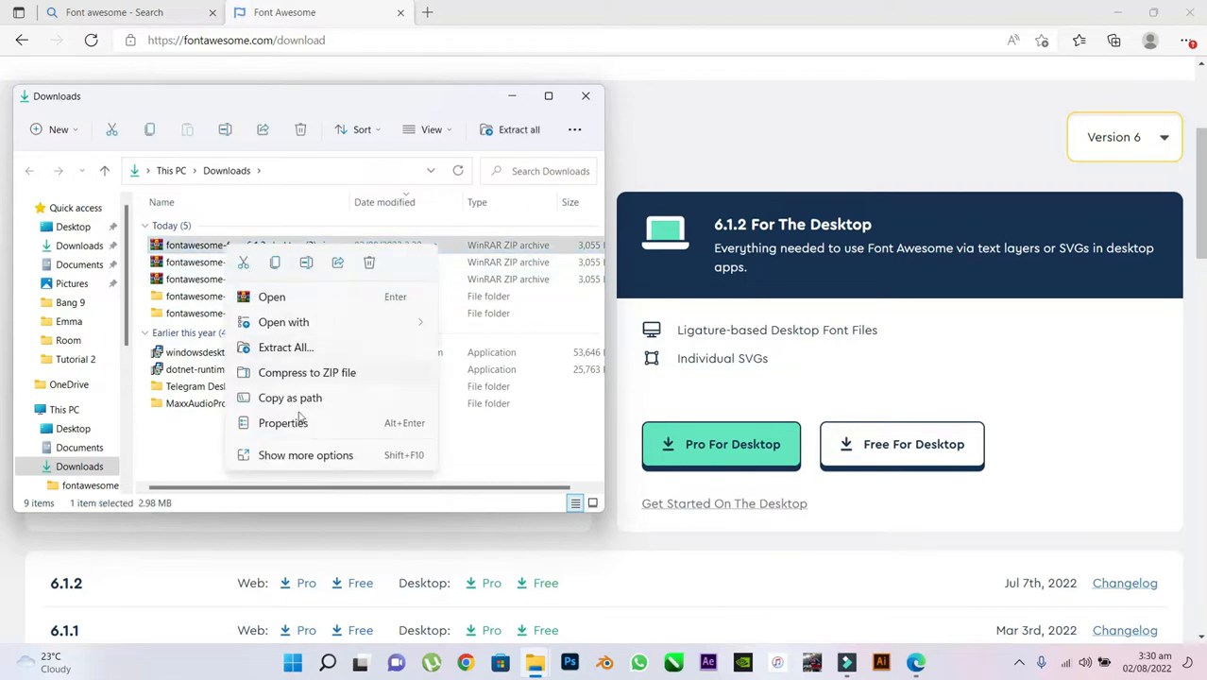
click(305, 454)
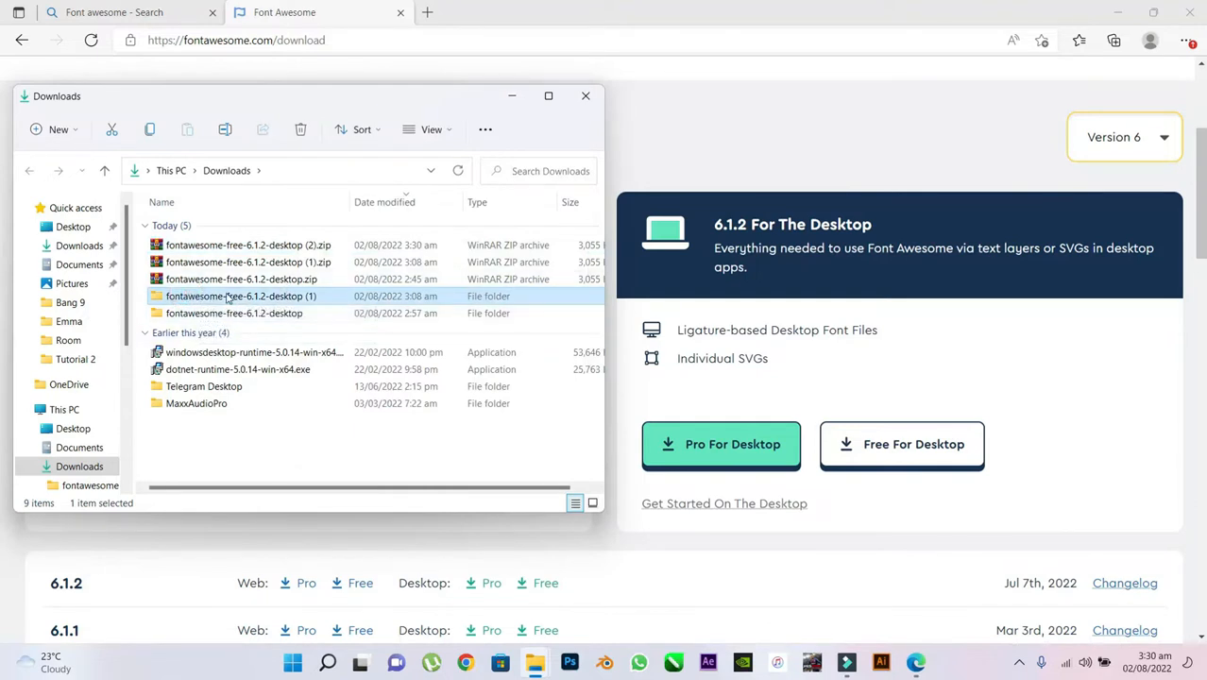
Browse into the fontawesome-free-6.1.2-desktop folders and open the otfs subfolder.
double_click(241, 296)
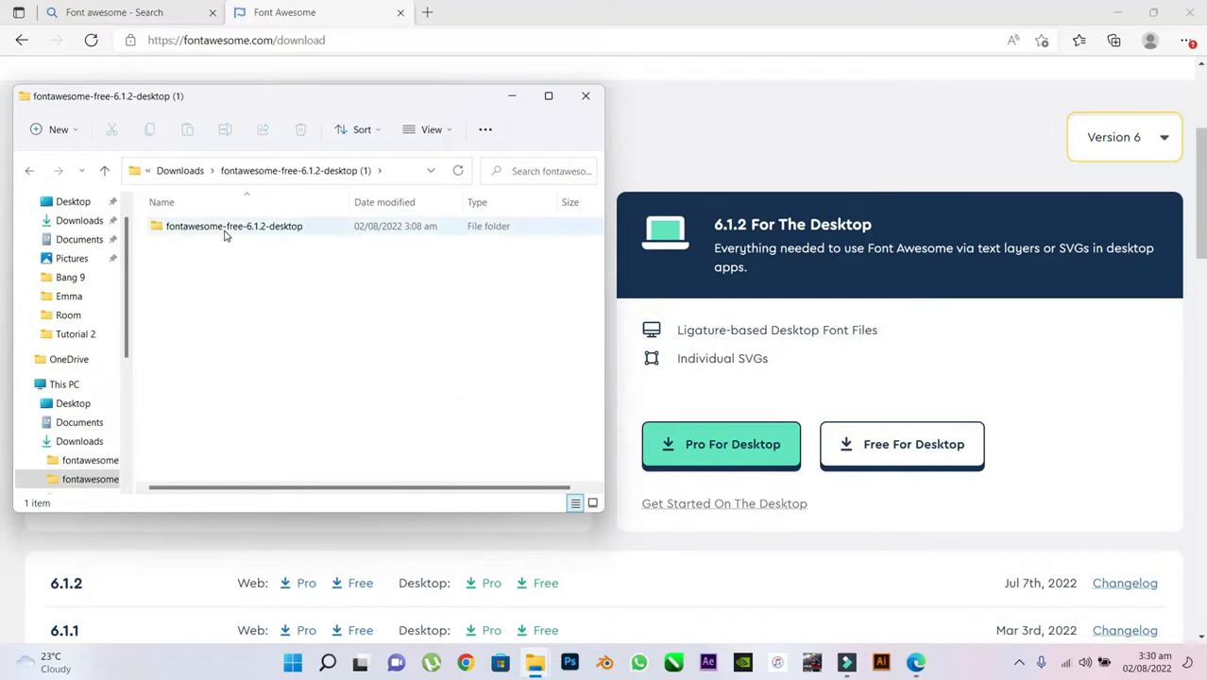
double_click(233, 226)
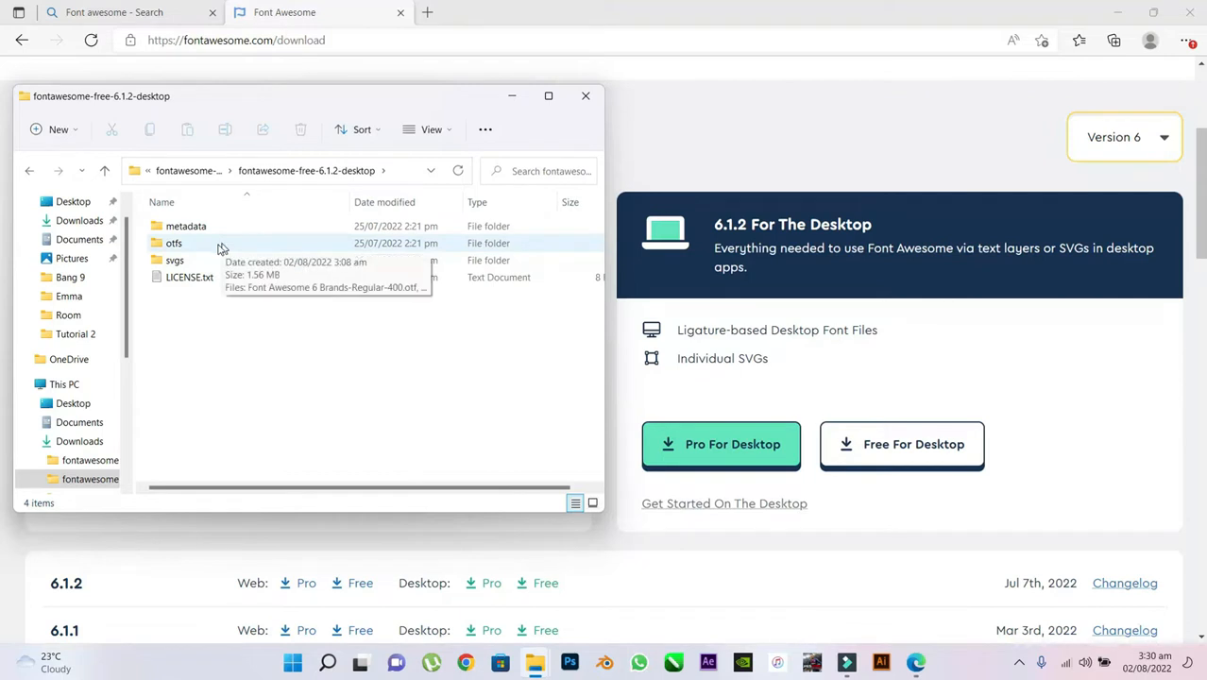
click(174, 242)
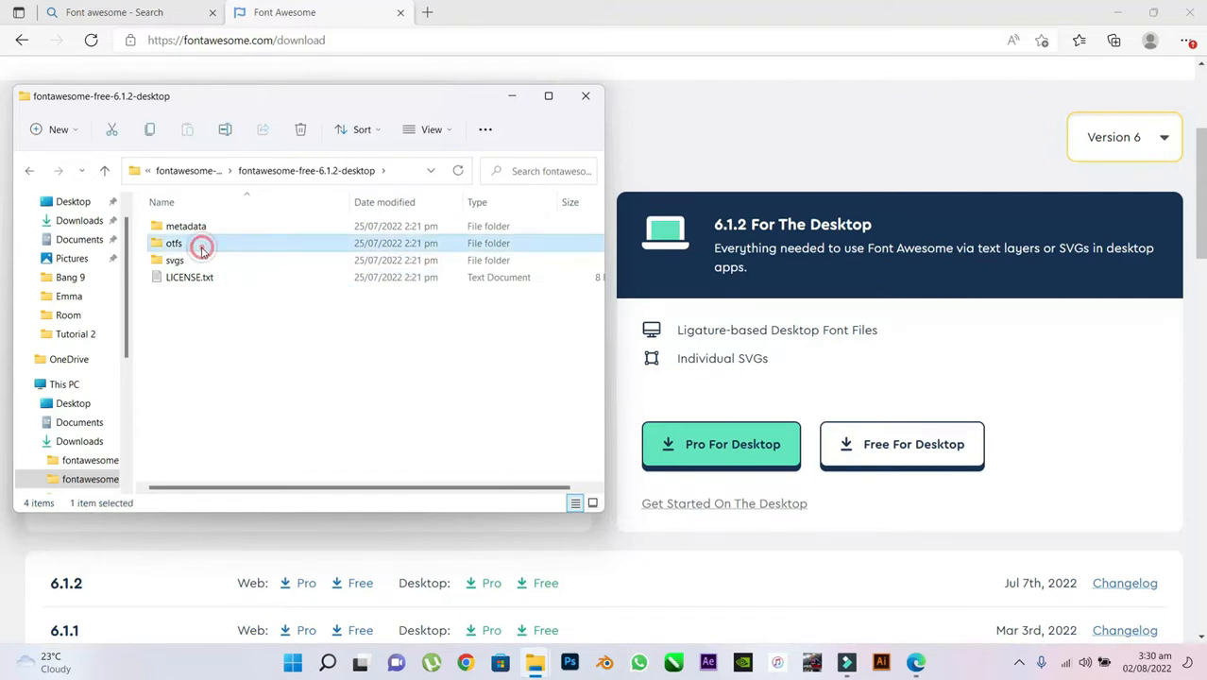
double_click(173, 242)
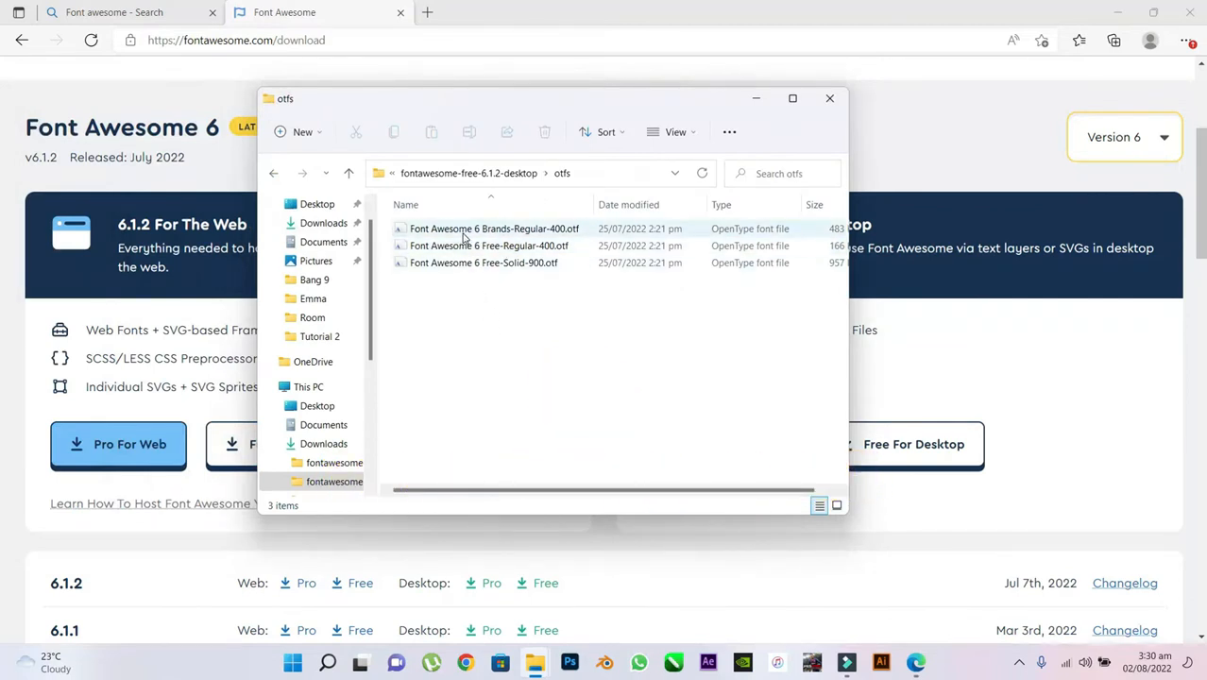
Install Font Awesome 6 Brands Regular, replacing the already installed copy.
double_click(493, 228)
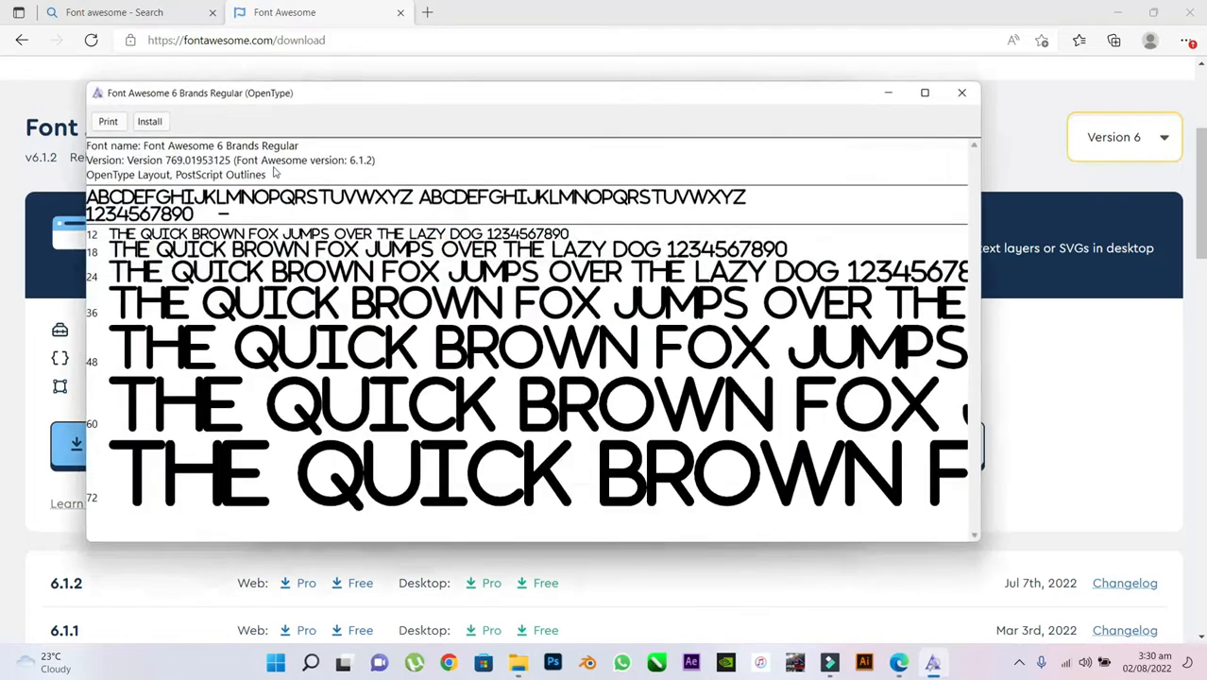
click(149, 121)
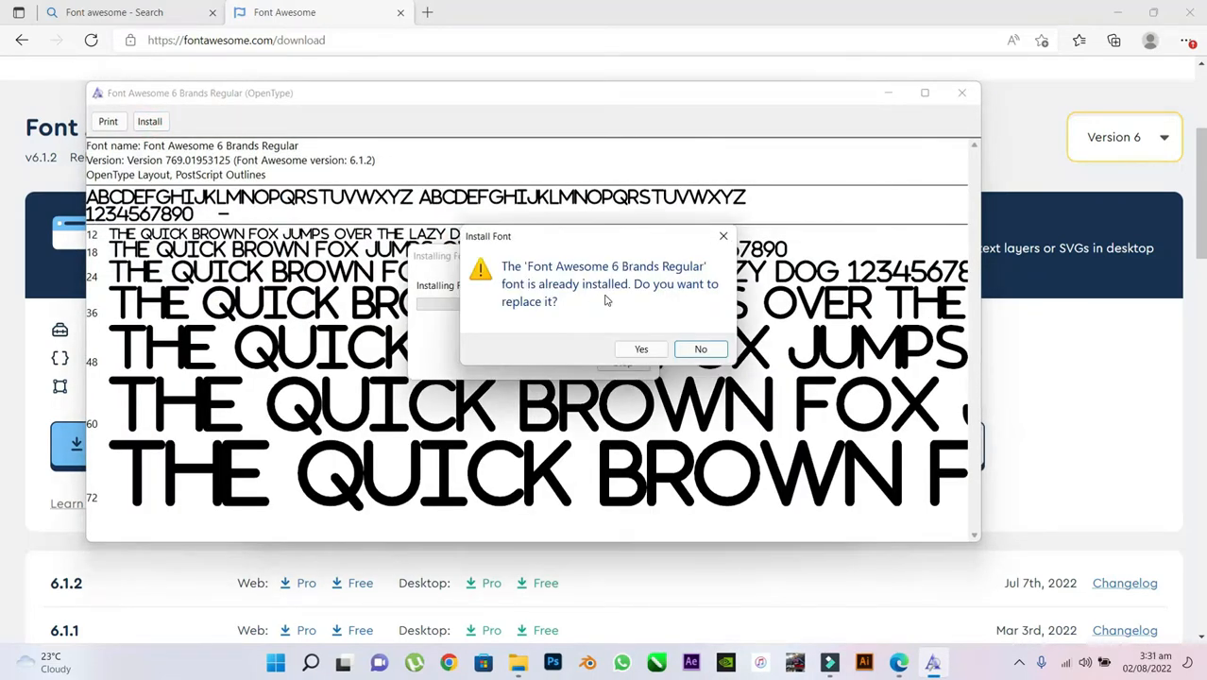
mouse_move(651, 315)
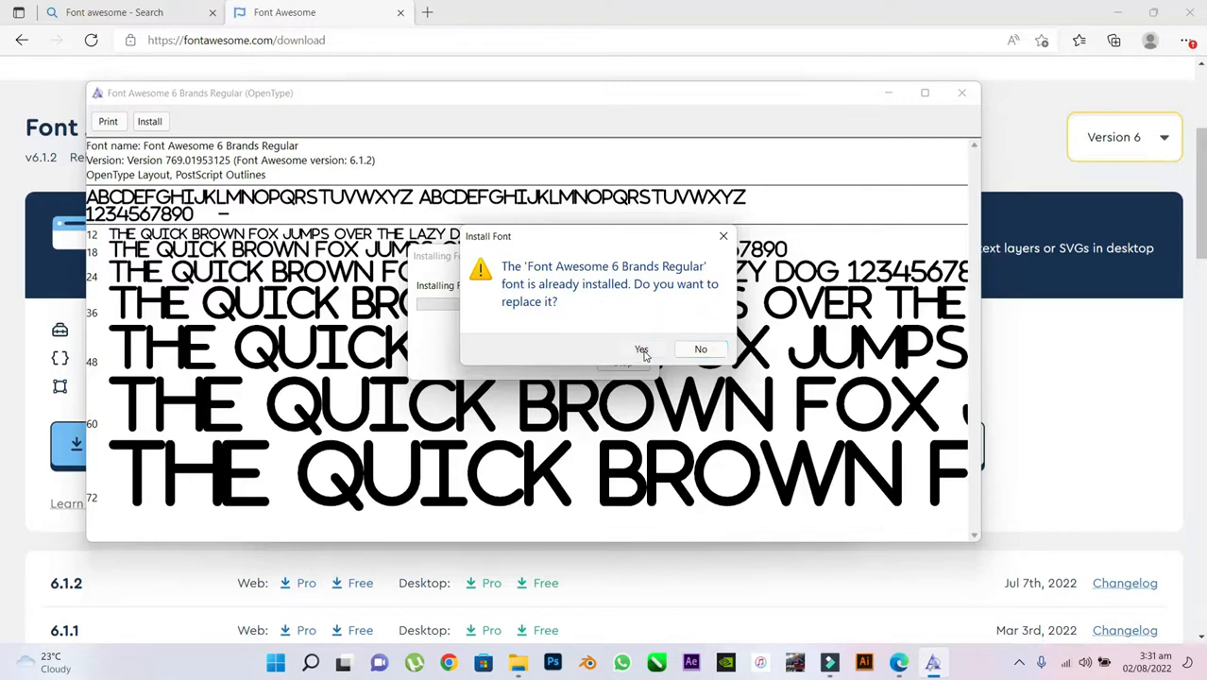
click(641, 349)
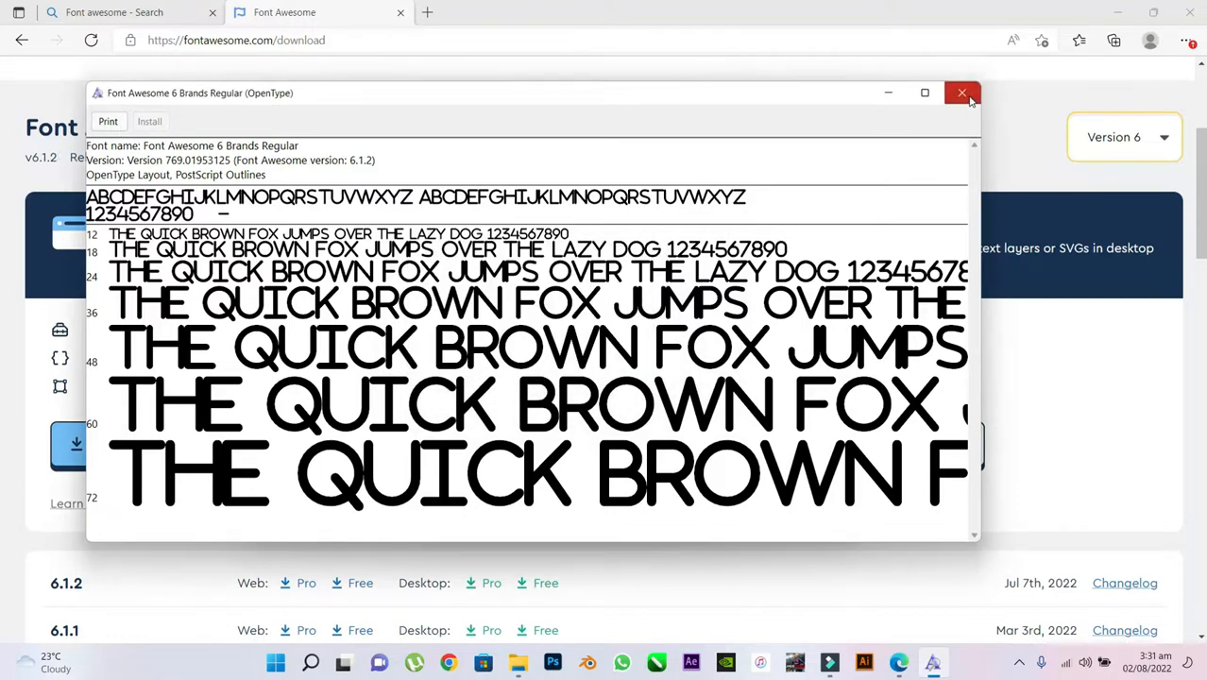
click(961, 93)
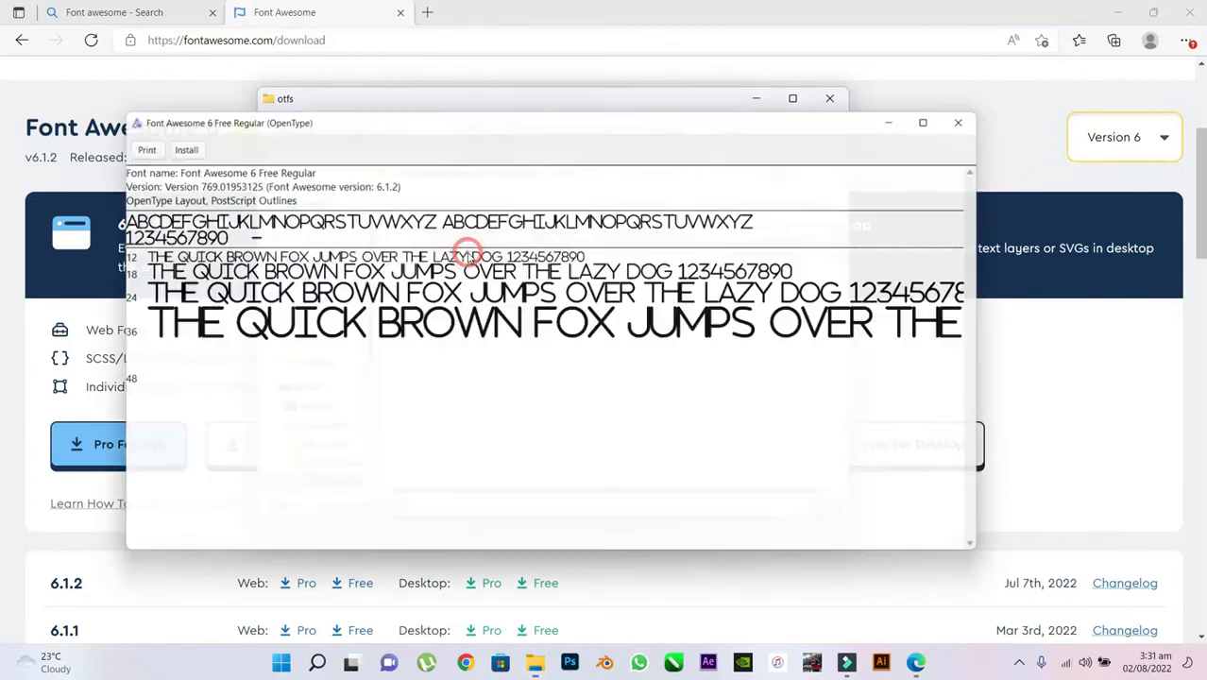
Install Font Awesome 6 Free Regular and Free Solid, replacing the existing copies.
click(169, 141)
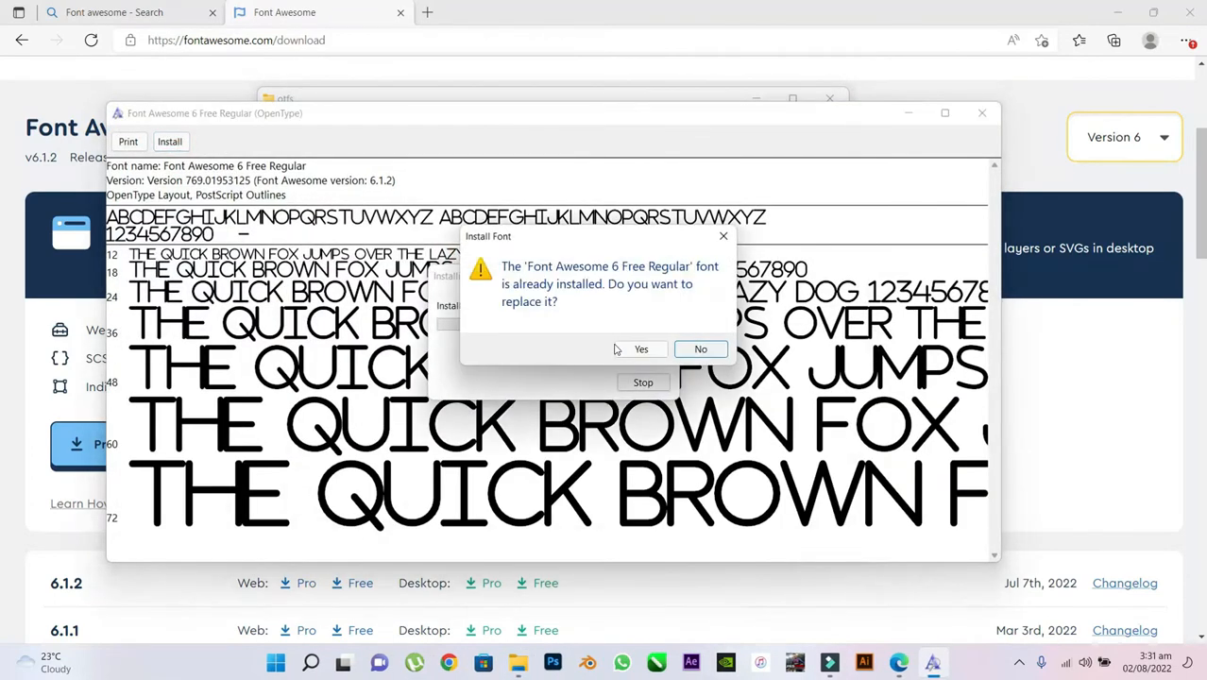
click(641, 349)
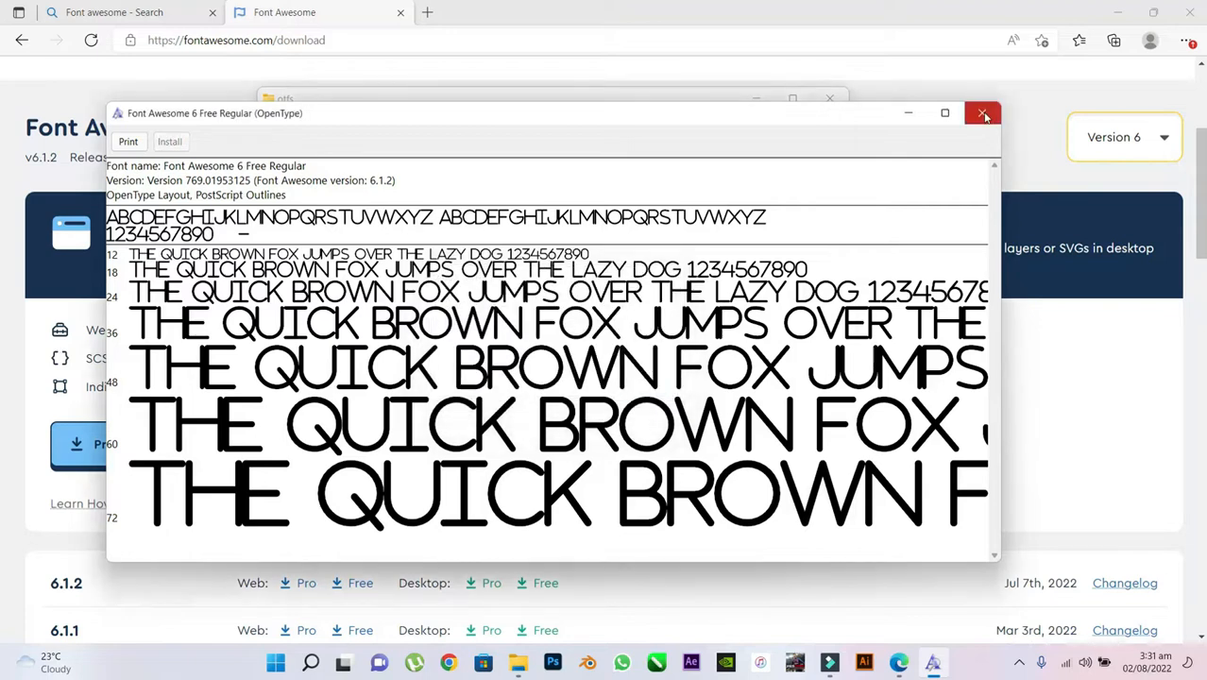
click(984, 113)
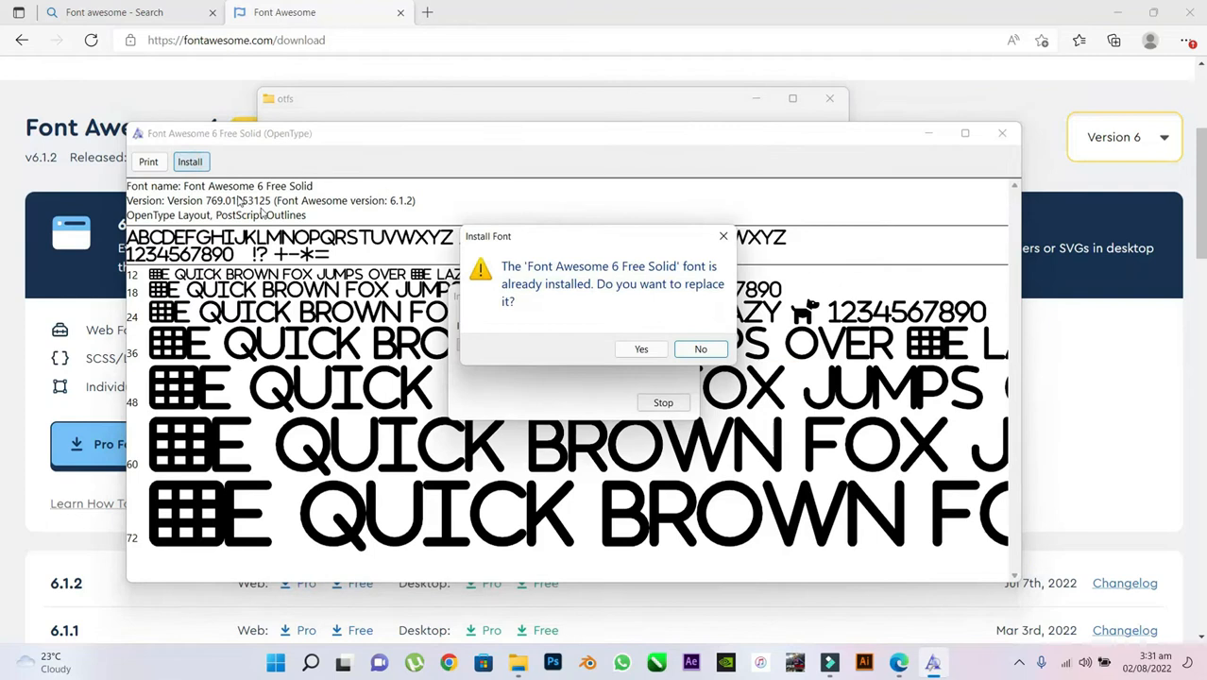
click(641, 349)
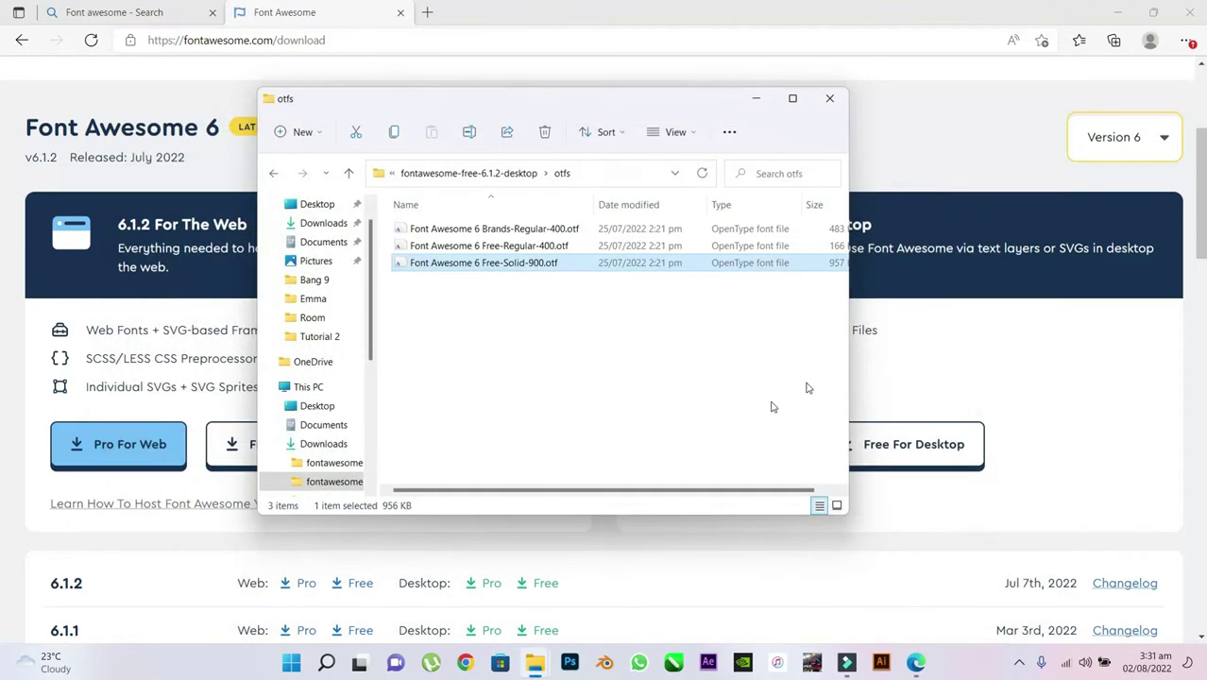
Minimize all open windows to reveal the bare desktop.
click(829, 98)
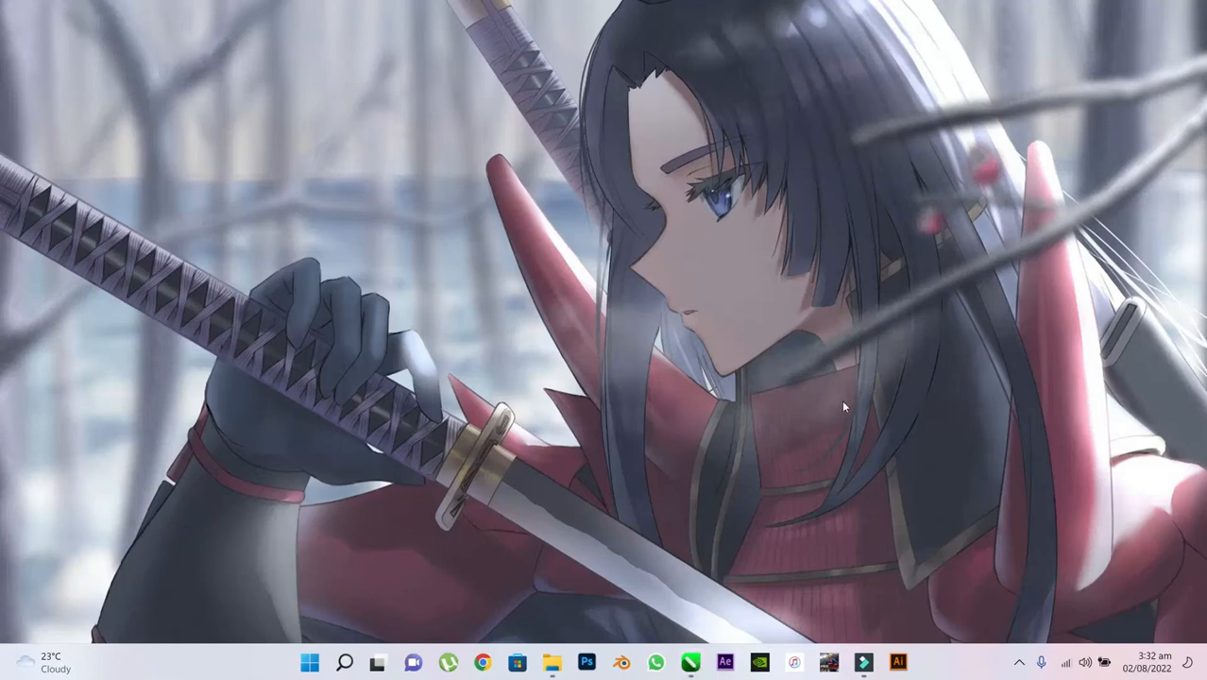
mouse_move(680, 670)
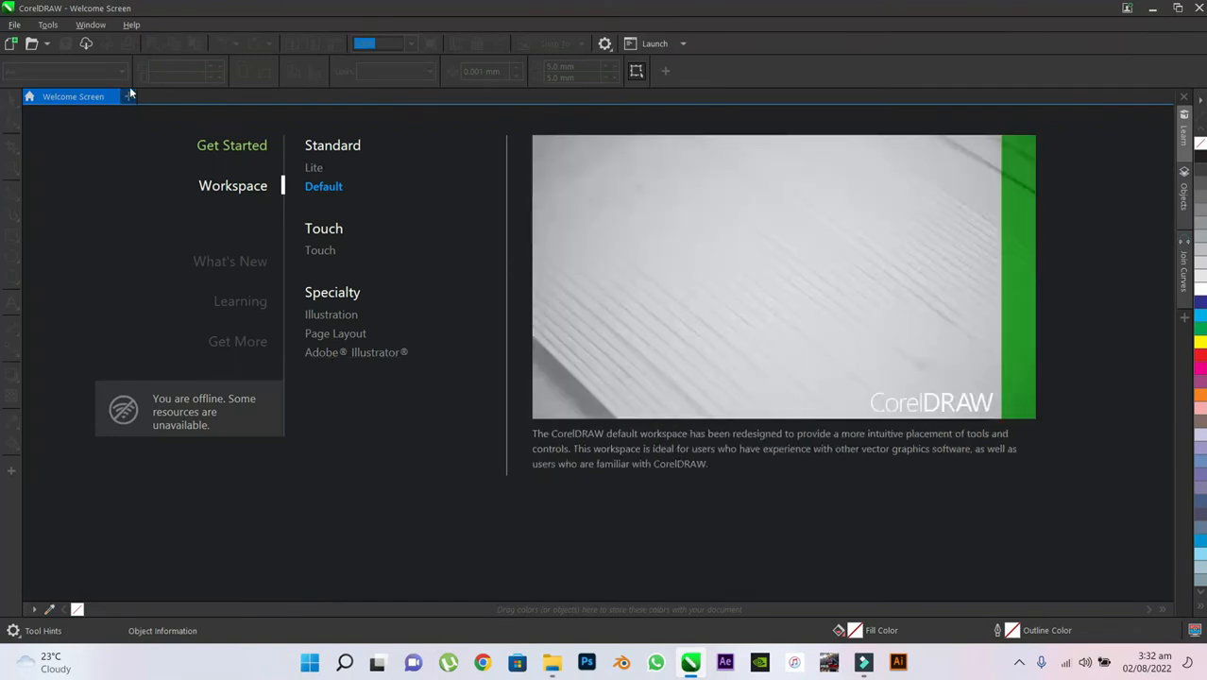
mouse_move(129, 96)
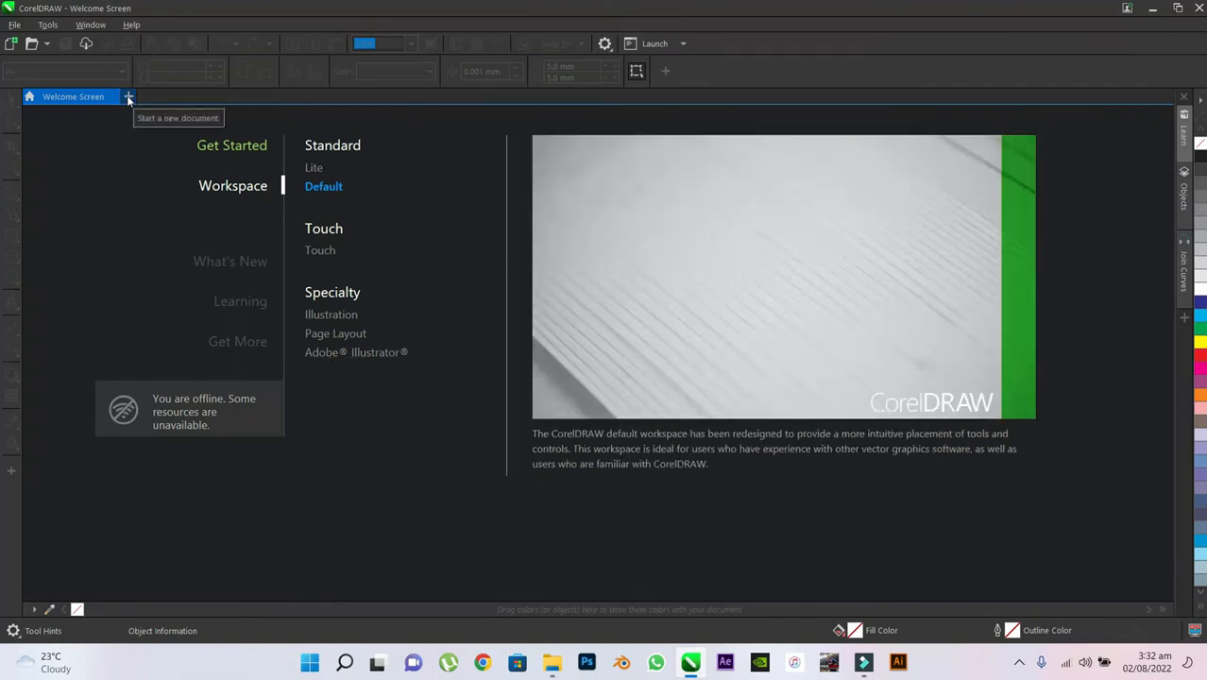
Create a new 1080 × 1350 px, 300 dpi document from the Welcome Screen.
click(128, 96)
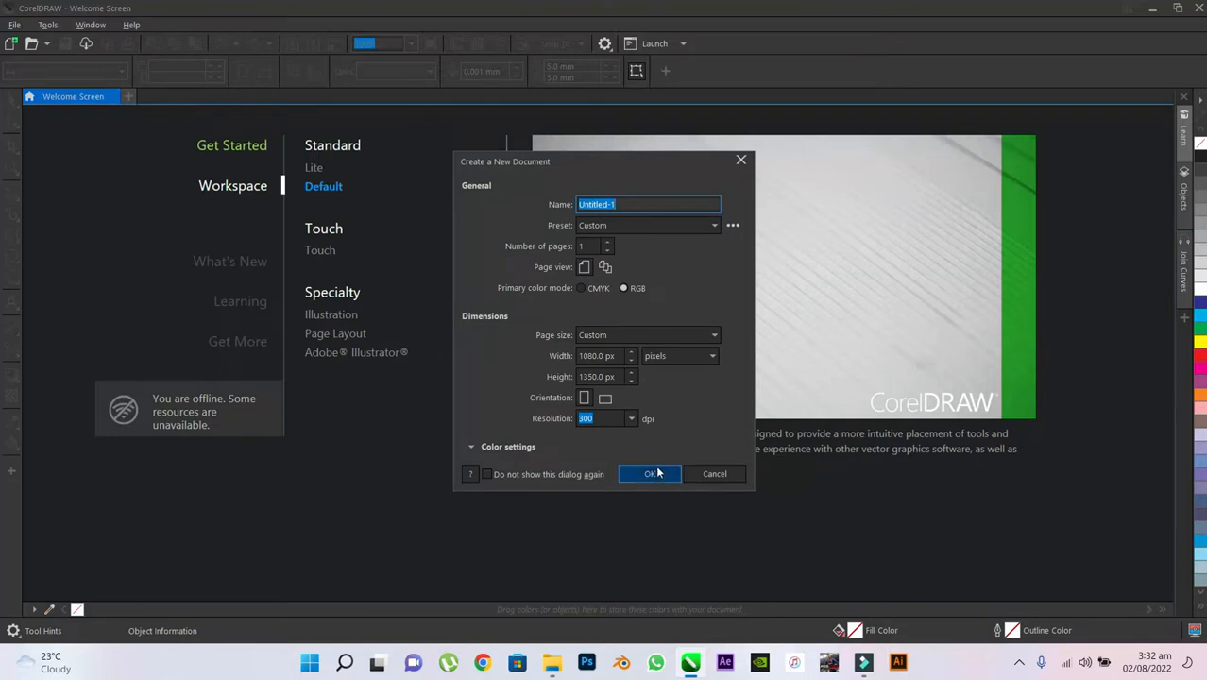
click(650, 473)
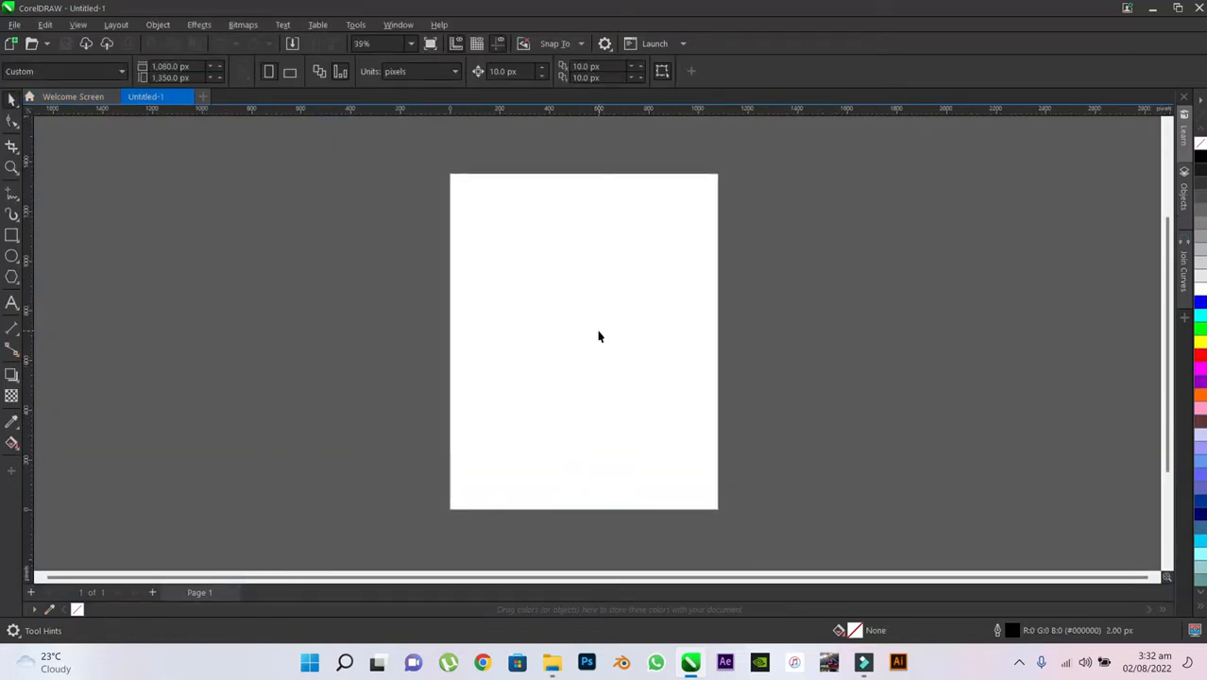
mouse_move(449, 192)
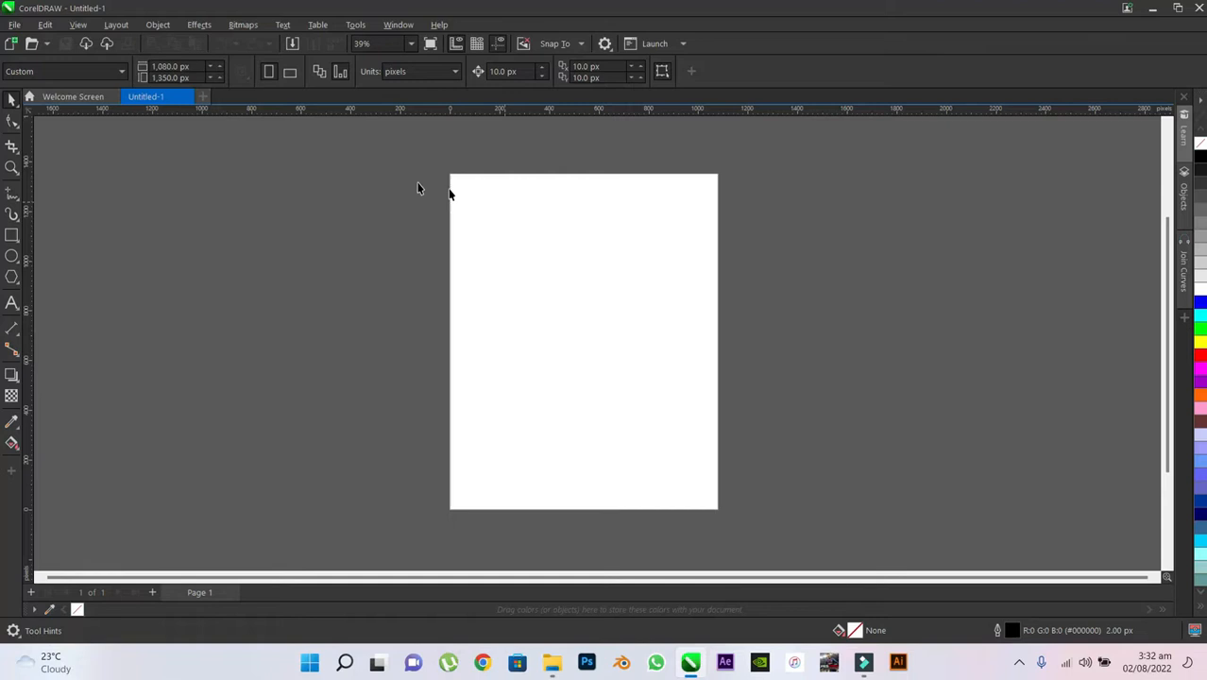
mouse_move(1112, 137)
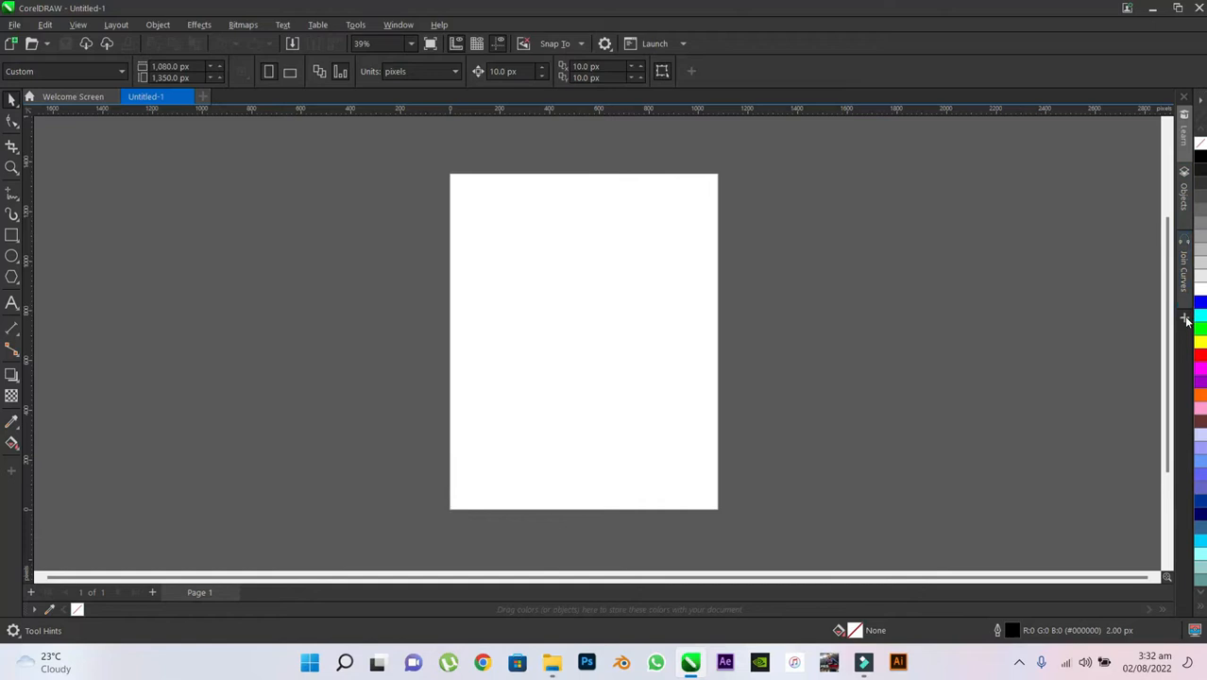
Add the Glyphs docker from the docker tab strip's panel list.
click(1183, 318)
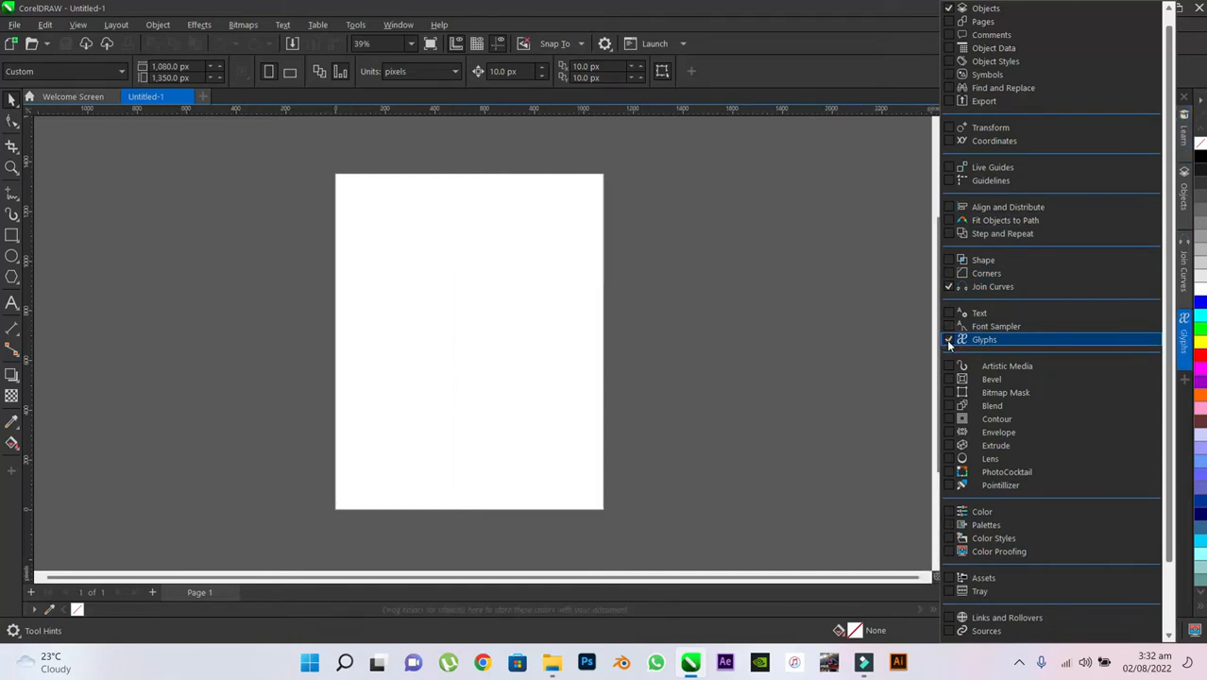
mouse_move(1058, 340)
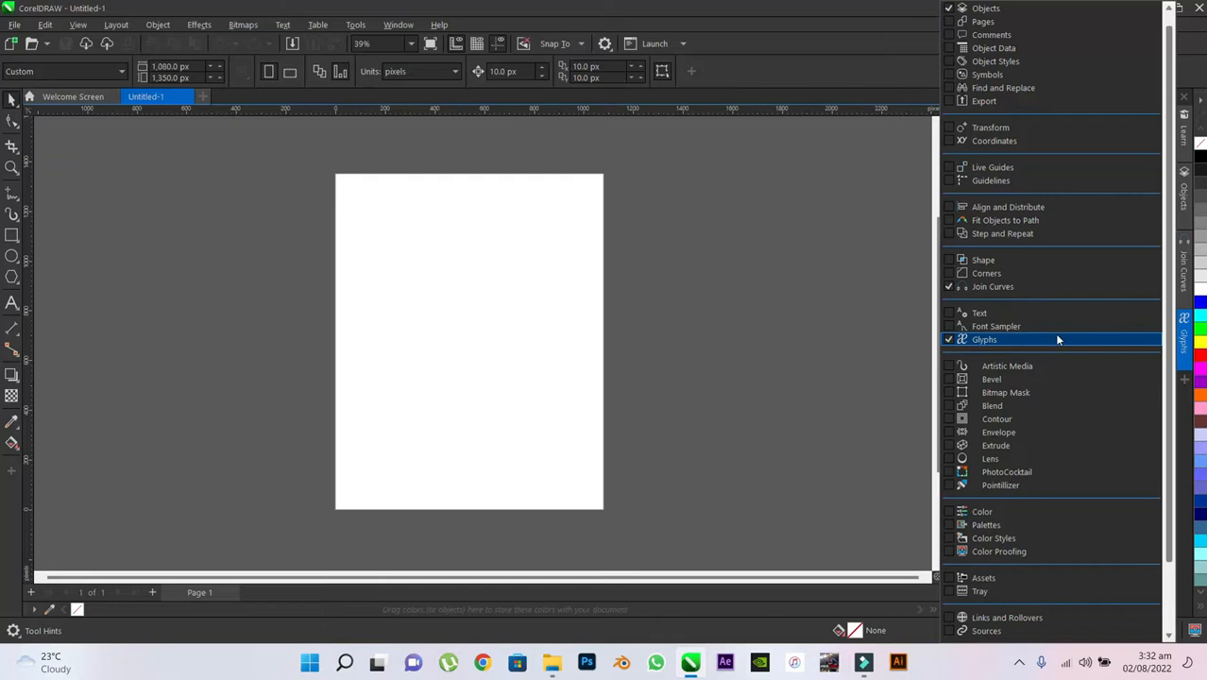
click(984, 338)
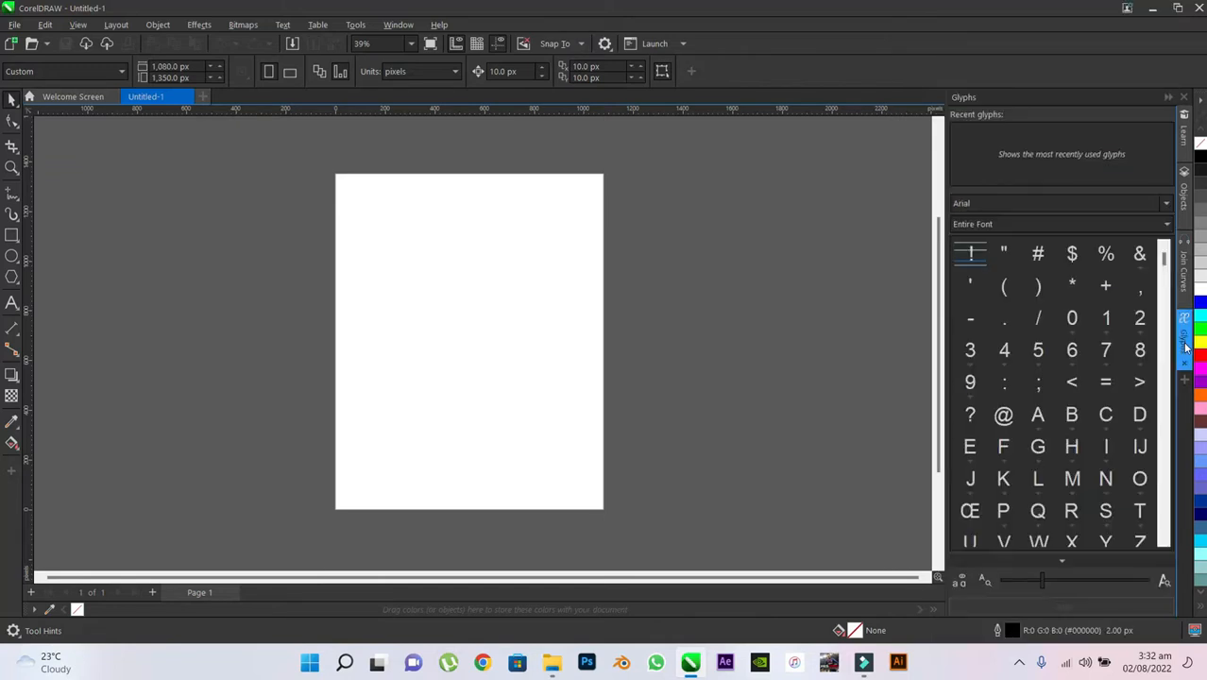
click(1057, 203)
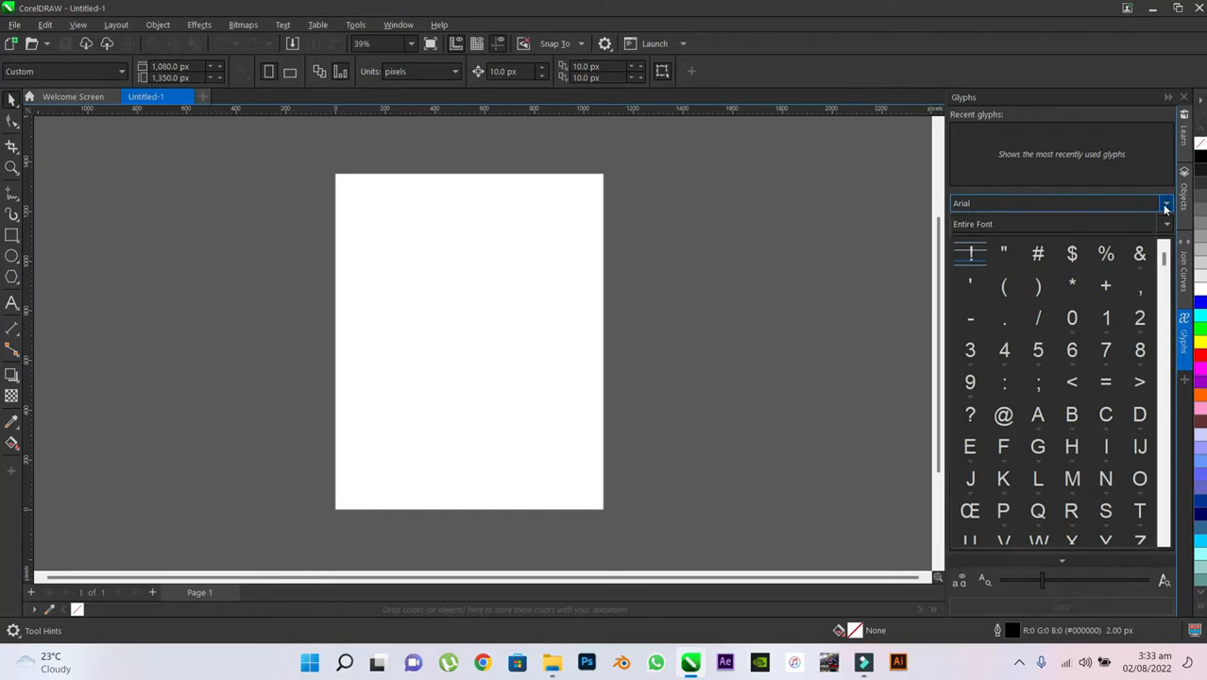
Choose Font Awesome 6 Brands Regular in the Glyphs docker's font list.
click(1165, 203)
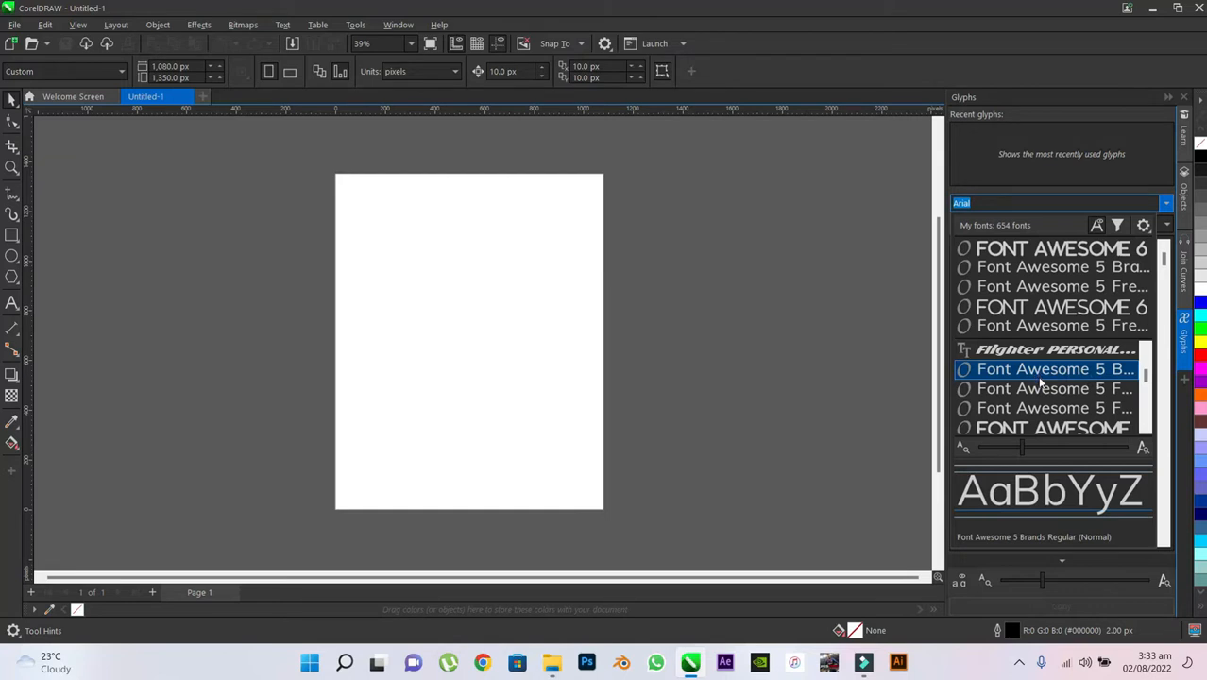
click(1055, 407)
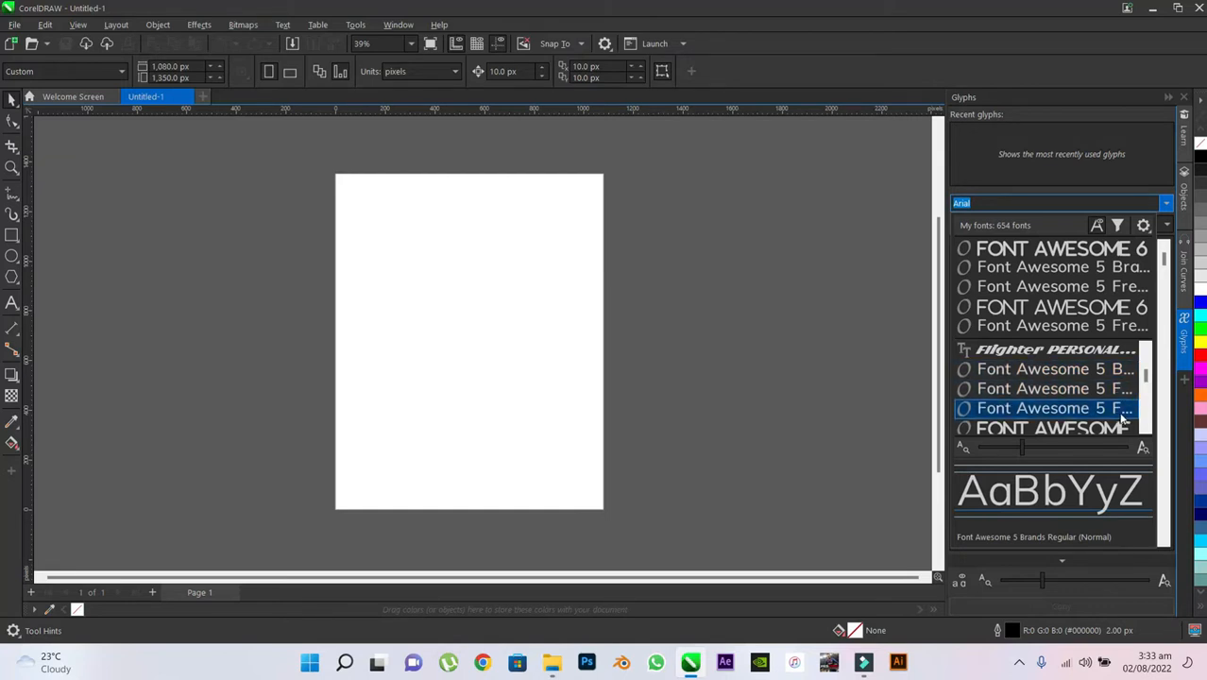
scroll(down, 3)
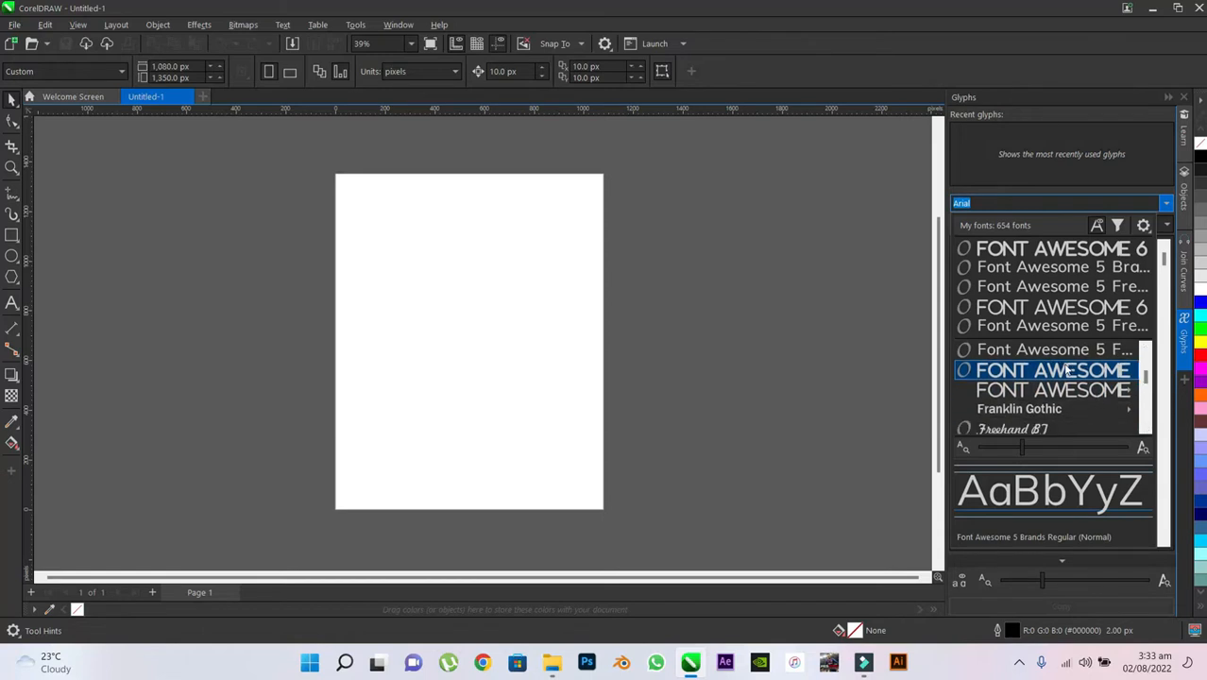
click(1051, 369)
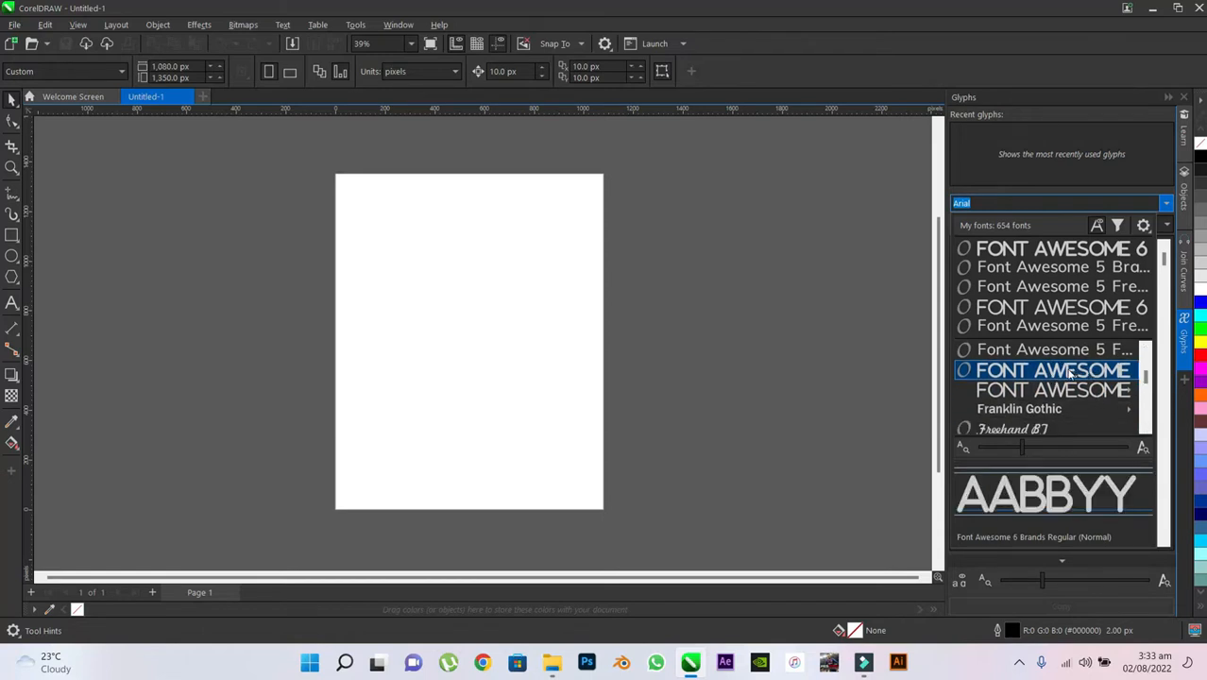
click(1042, 370)
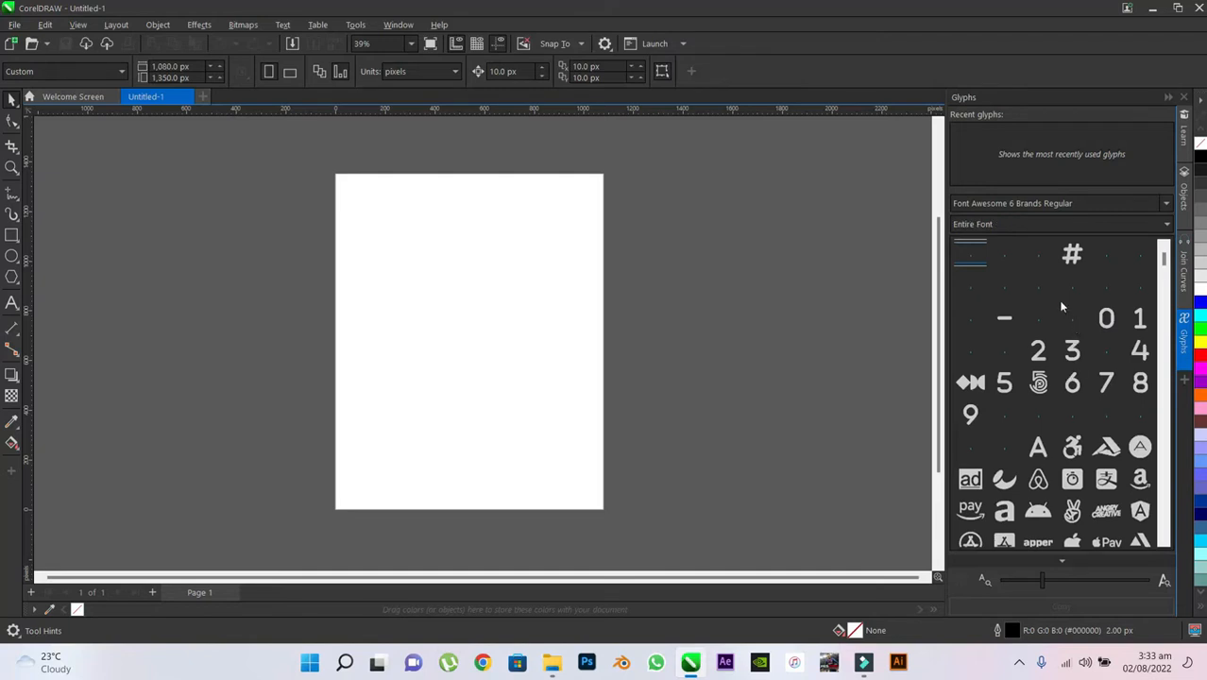
Scroll through the Font Awesome 6 Brands glyphs and insert the square WhatsApp icon.
scroll(down, 3)
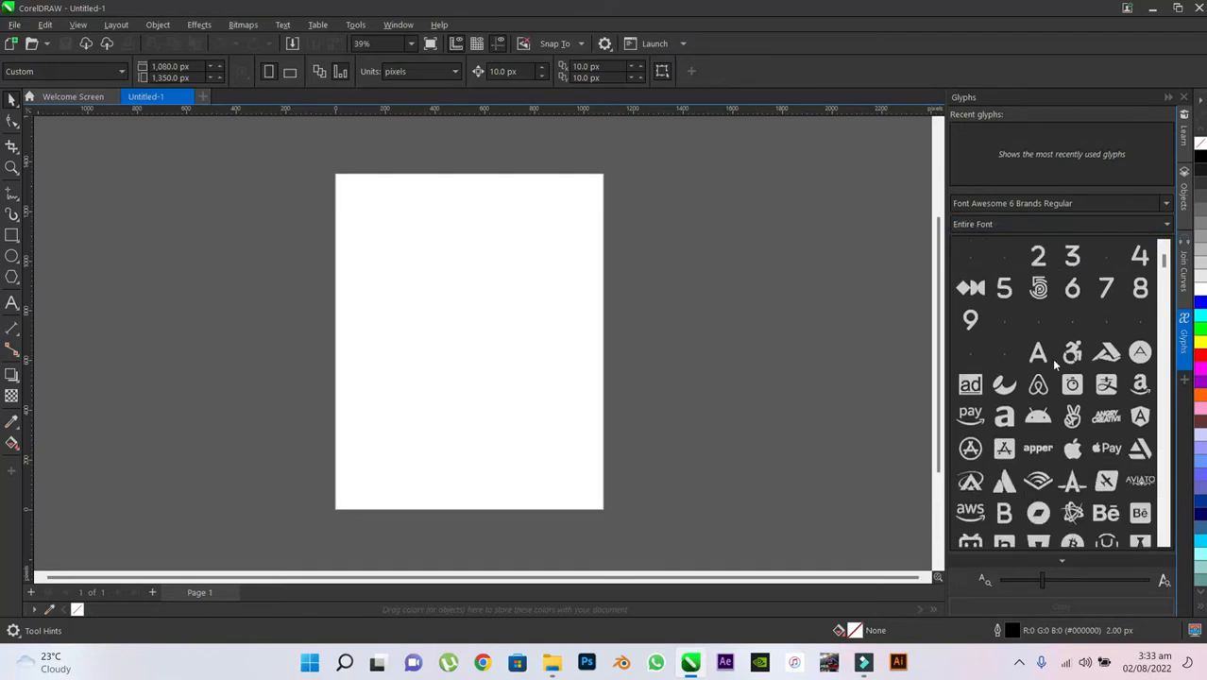
scroll(down, 3)
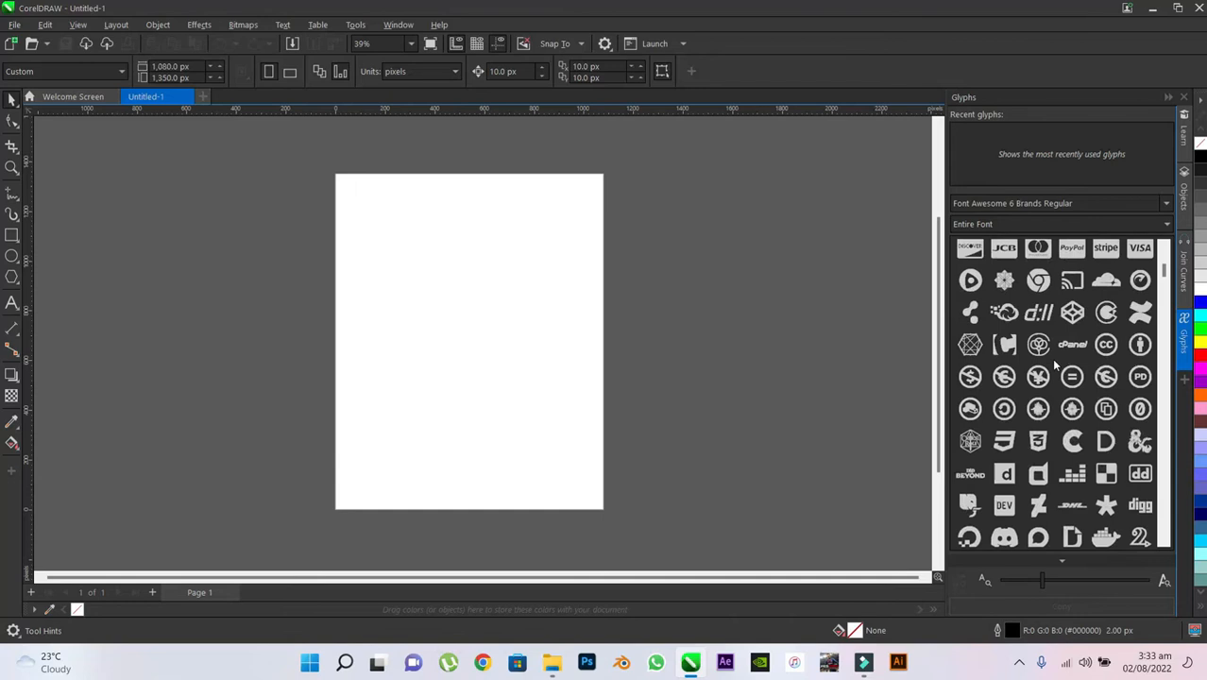
scroll(down, 3)
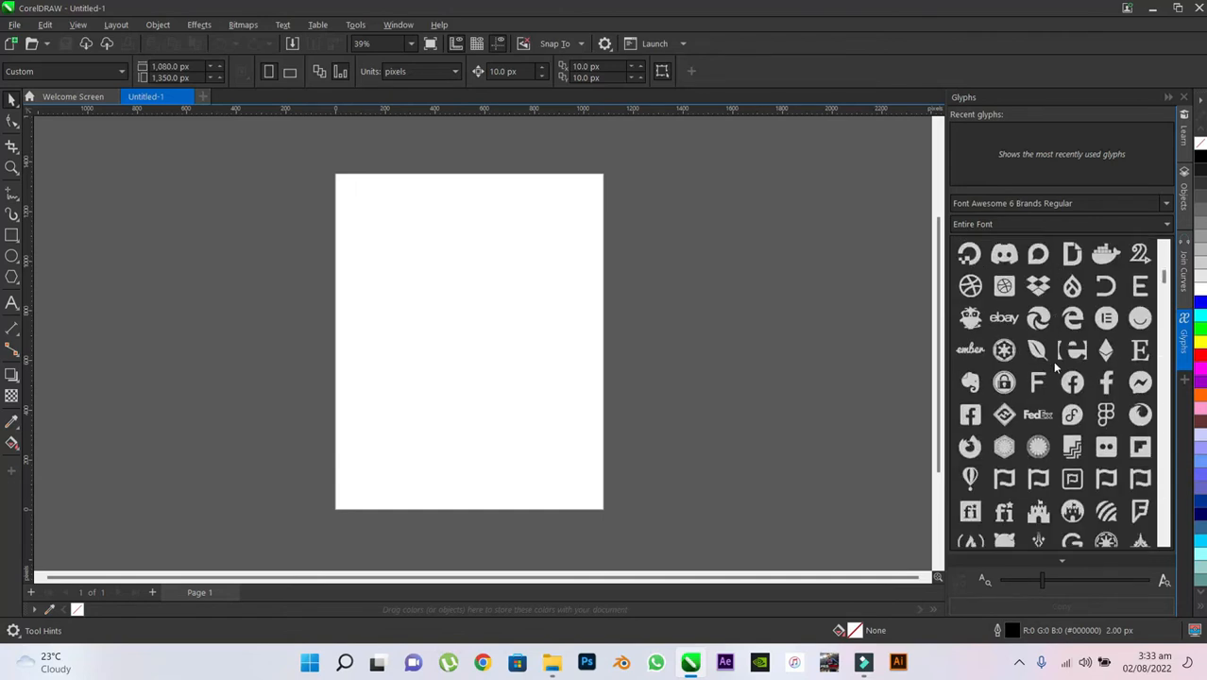
scroll(down, 3)
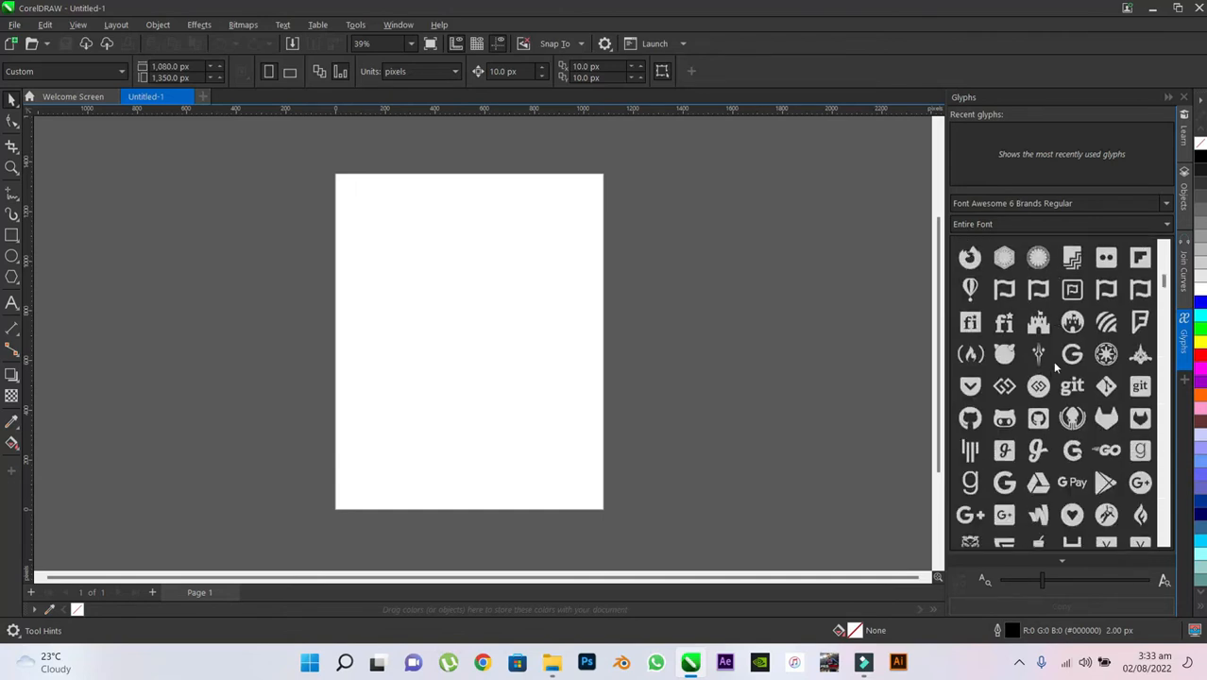
scroll(down, 3)
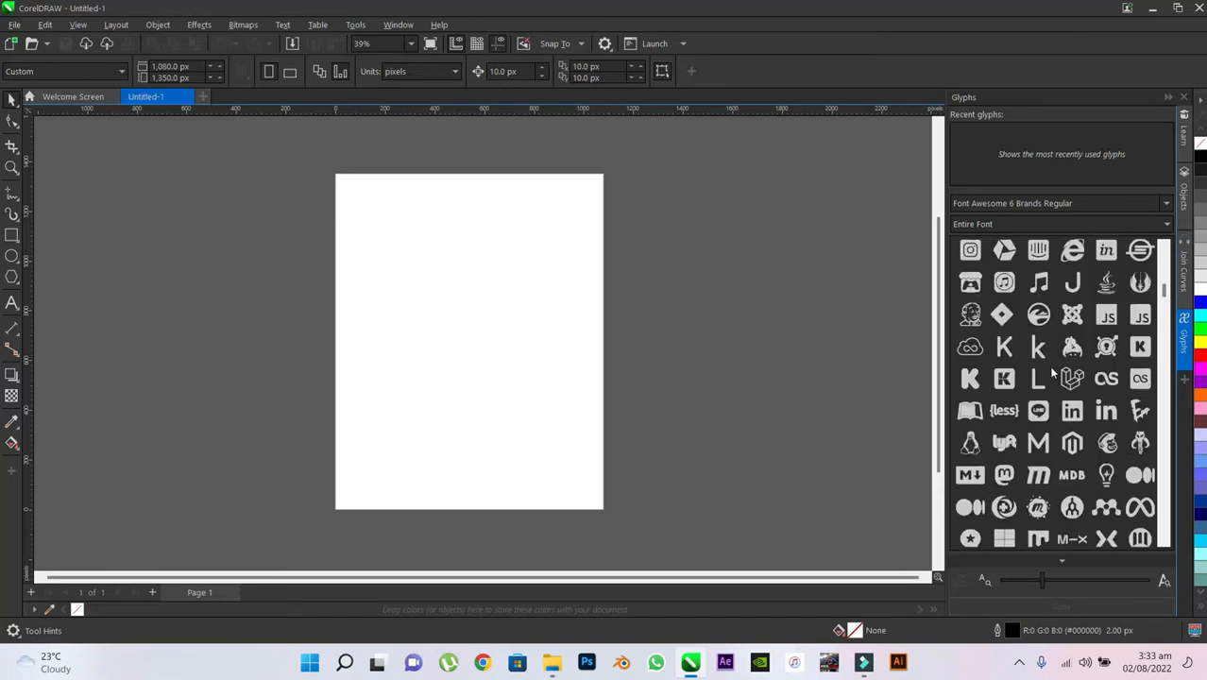
scroll(down, 3)
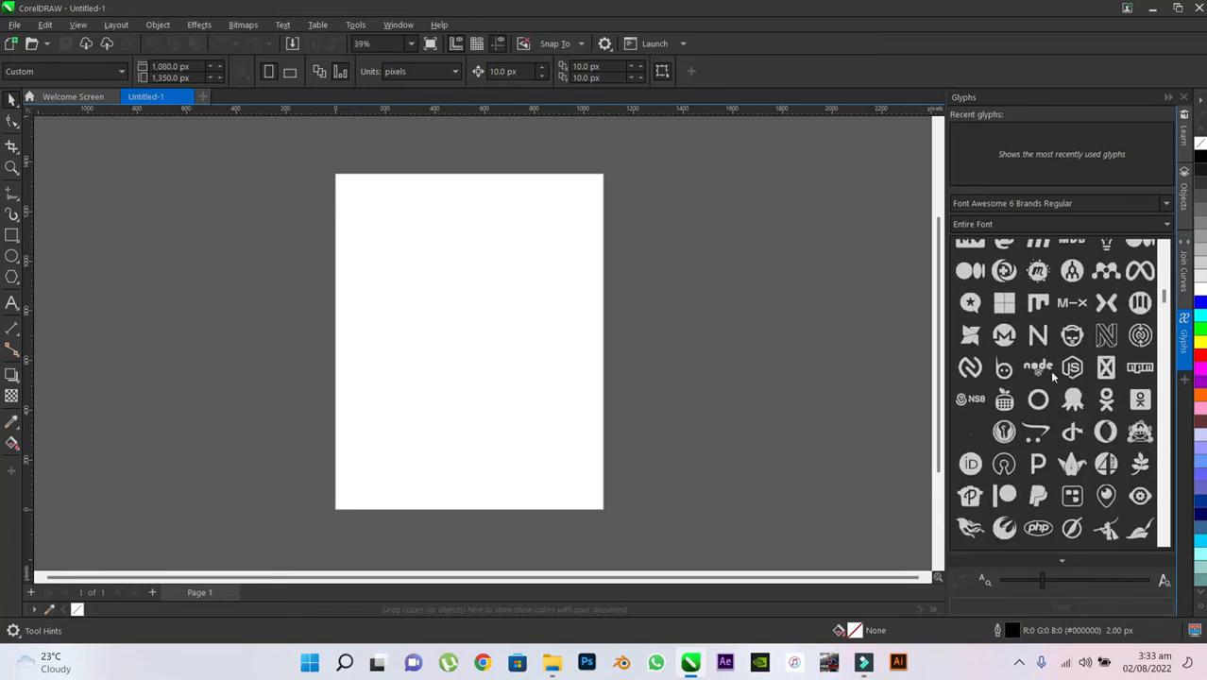
scroll(down, 3)
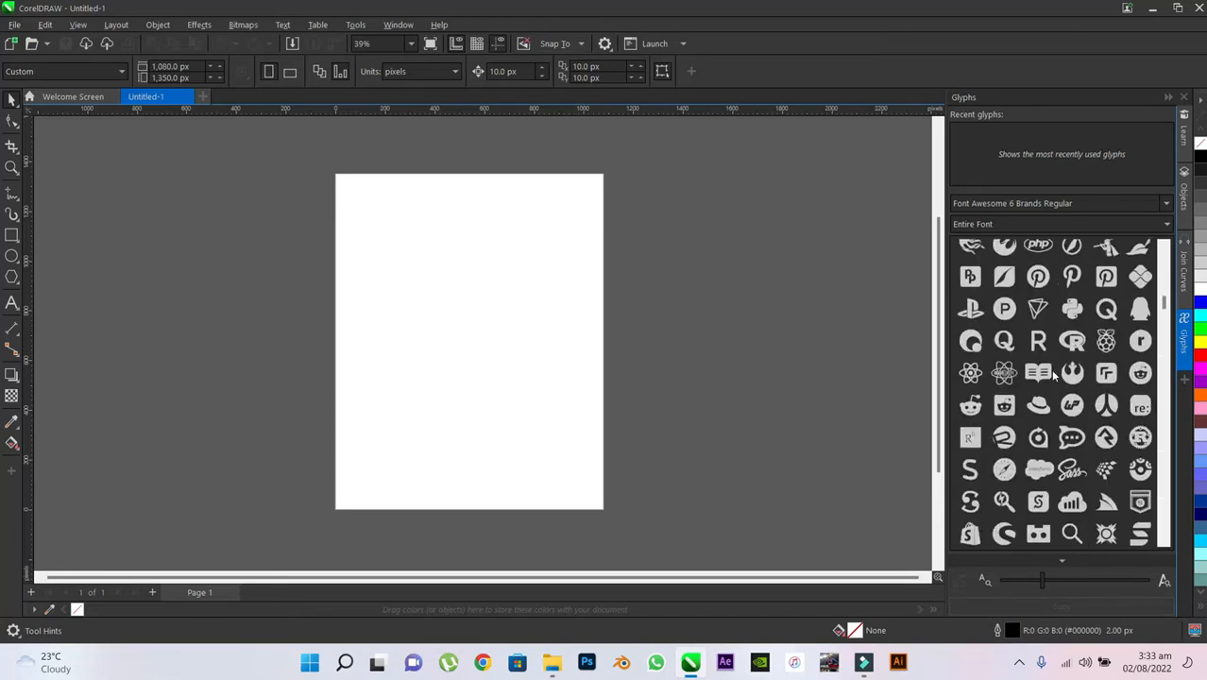
scroll(down, 3)
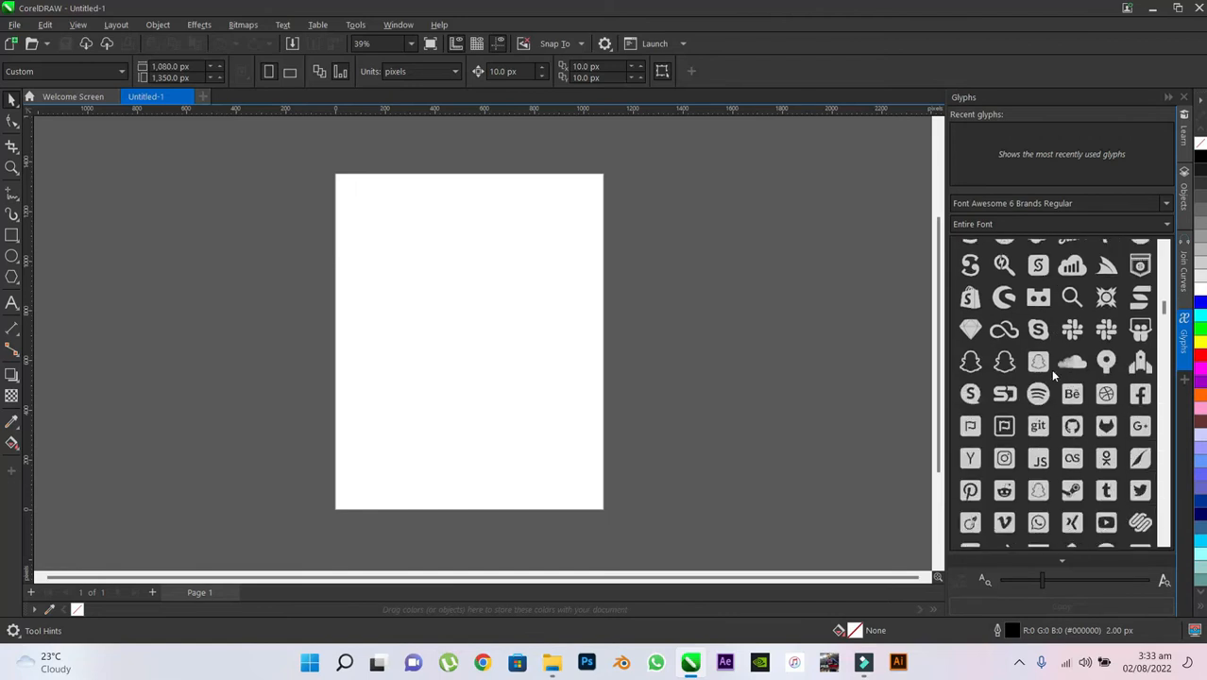
scroll(down, 3)
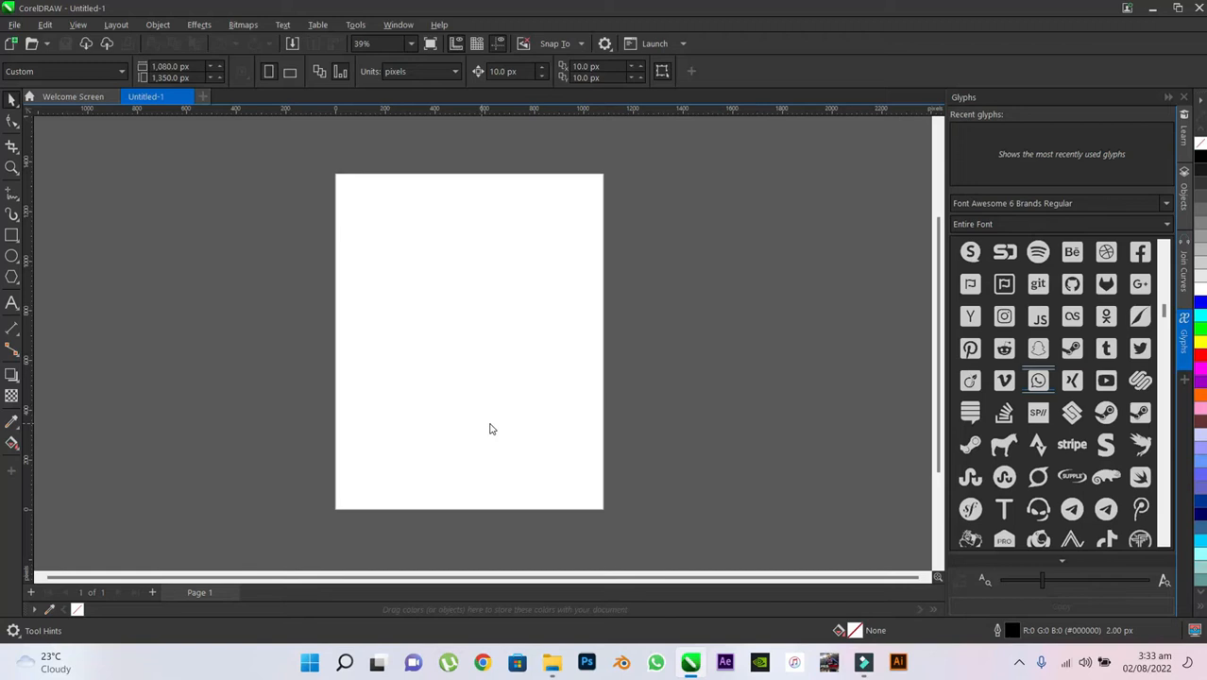
double_click(1038, 381)
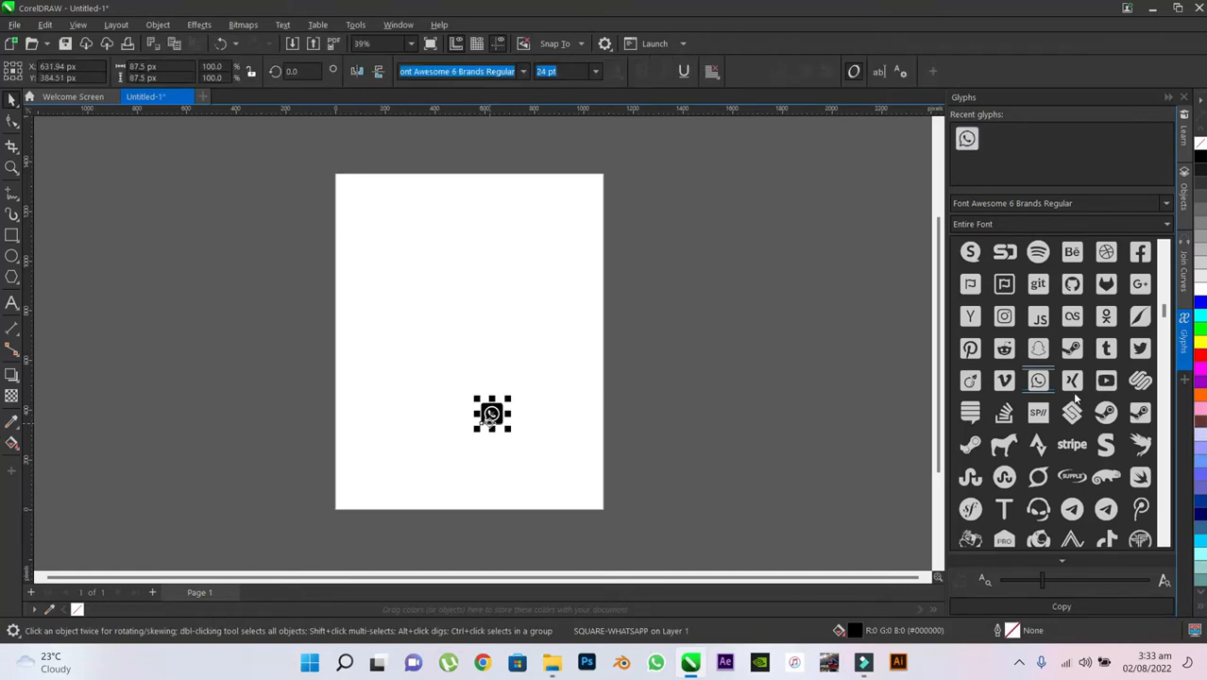
Insert the square YouTube, Xbox and WordPress brand glyphs onto the page.
double_click(1105, 380)
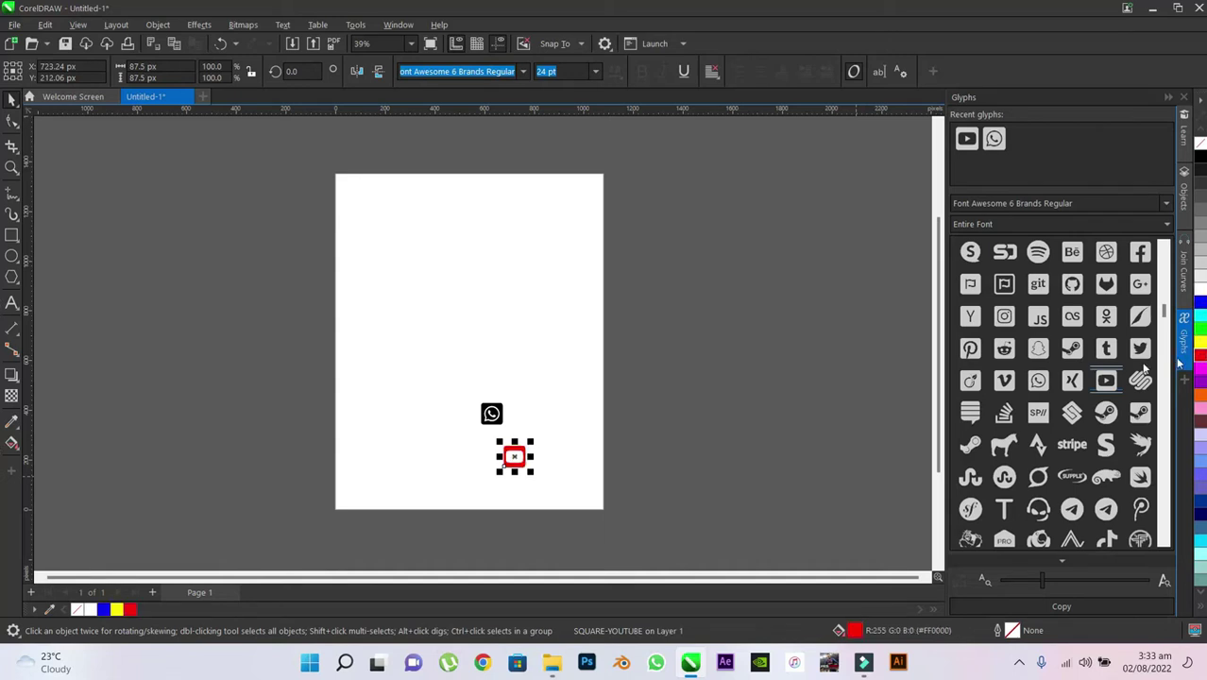
scroll(down, 3)
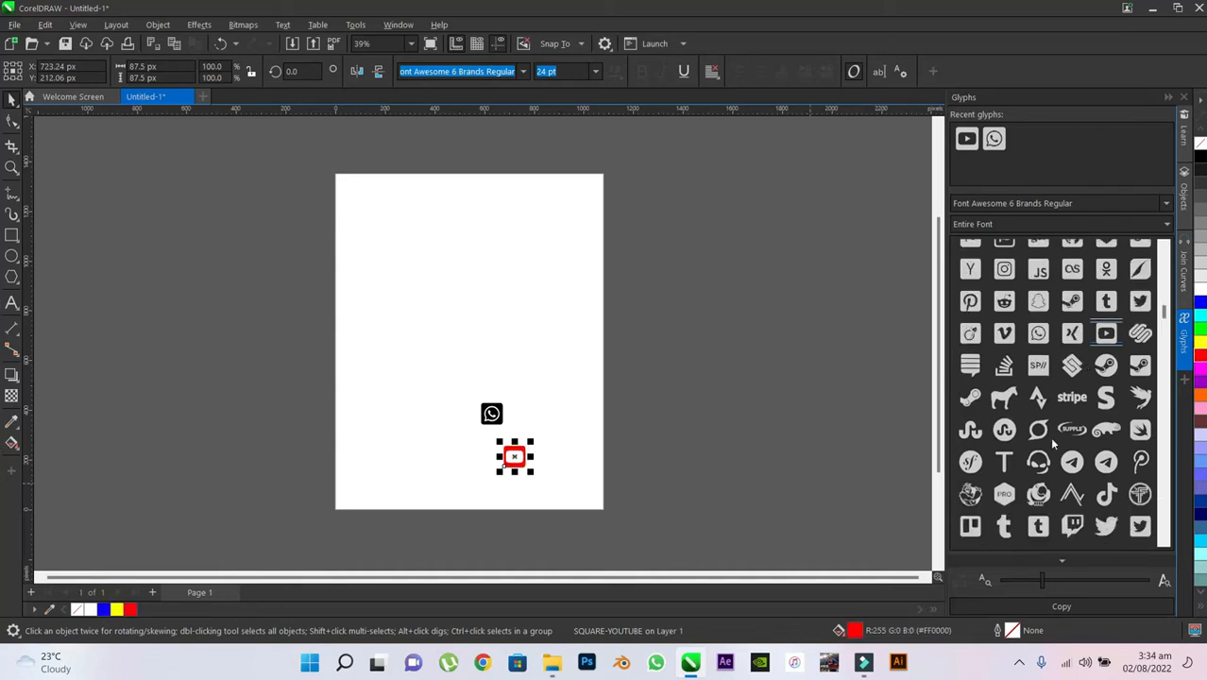
scroll(down, 3)
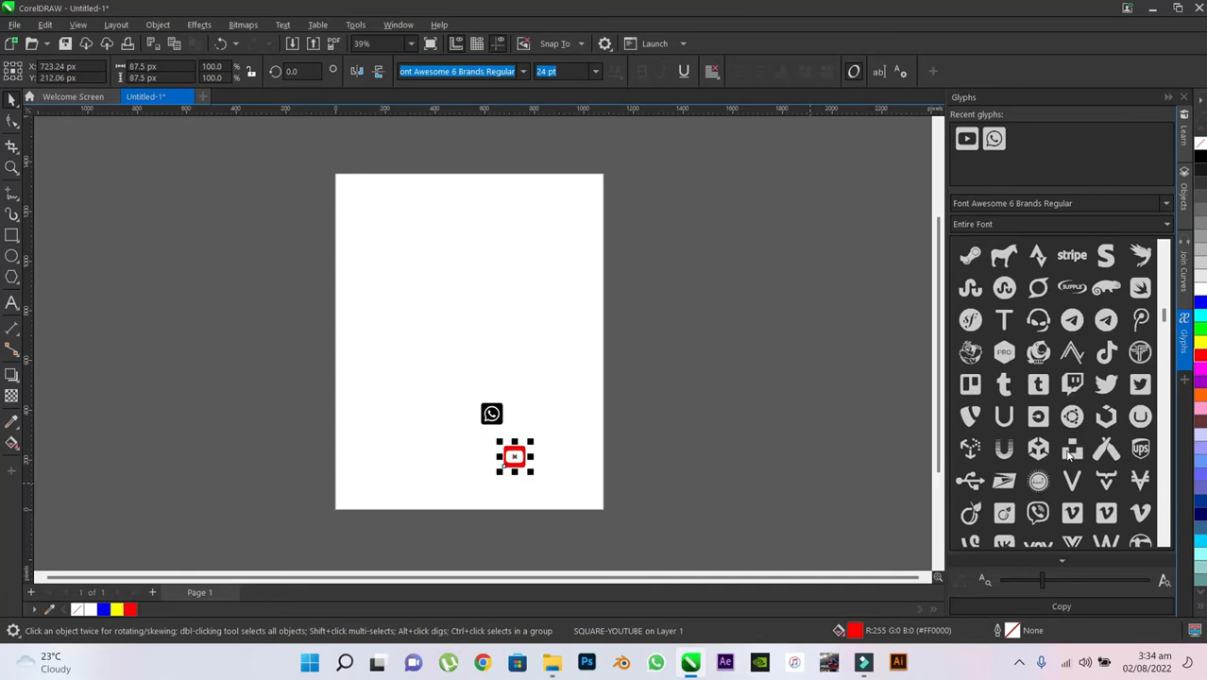
scroll(down, 3)
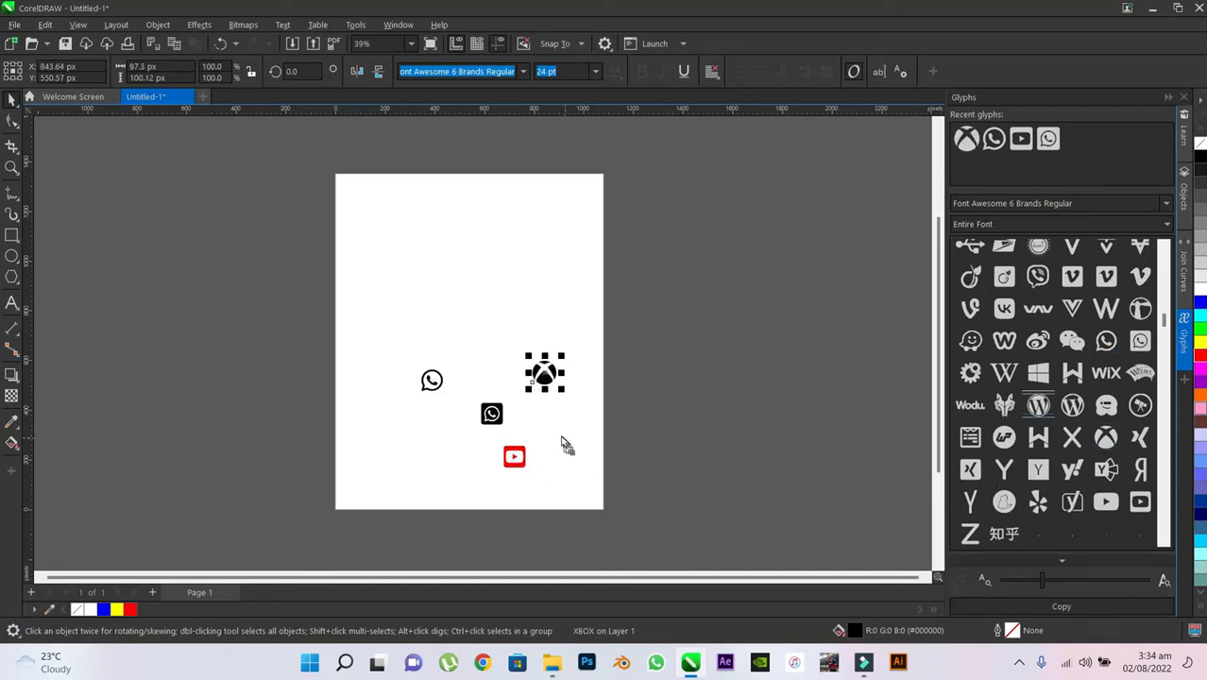
double_click(1038, 310)
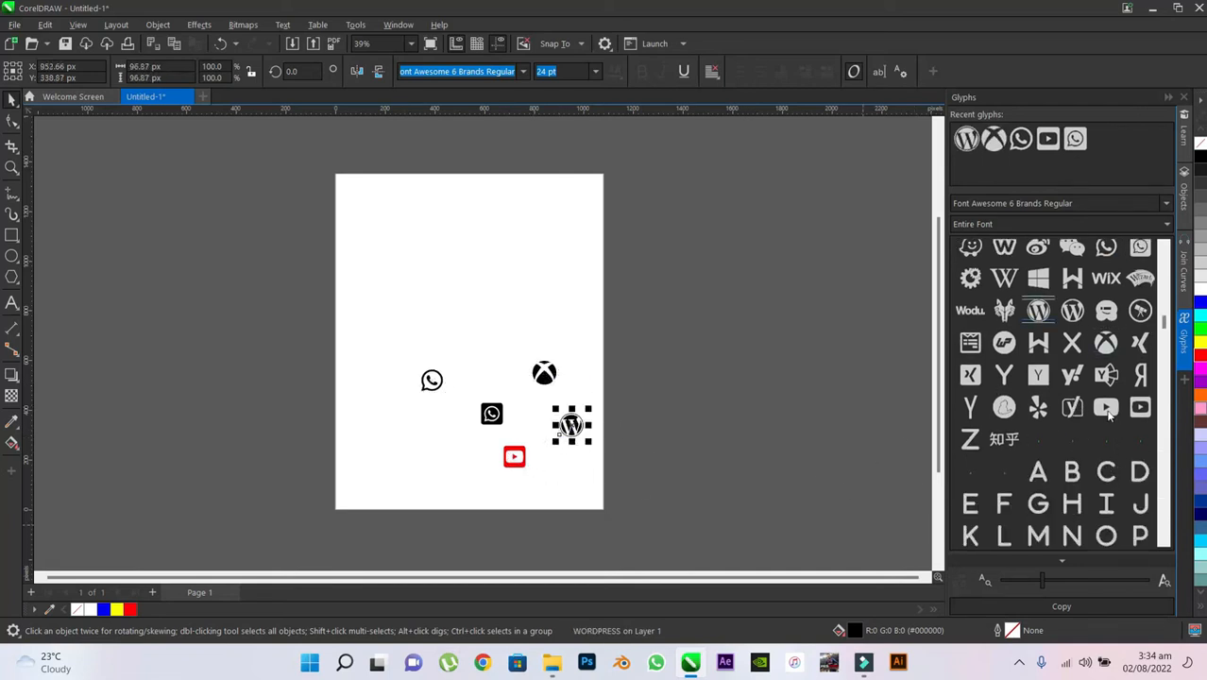
double_click(1105, 407)
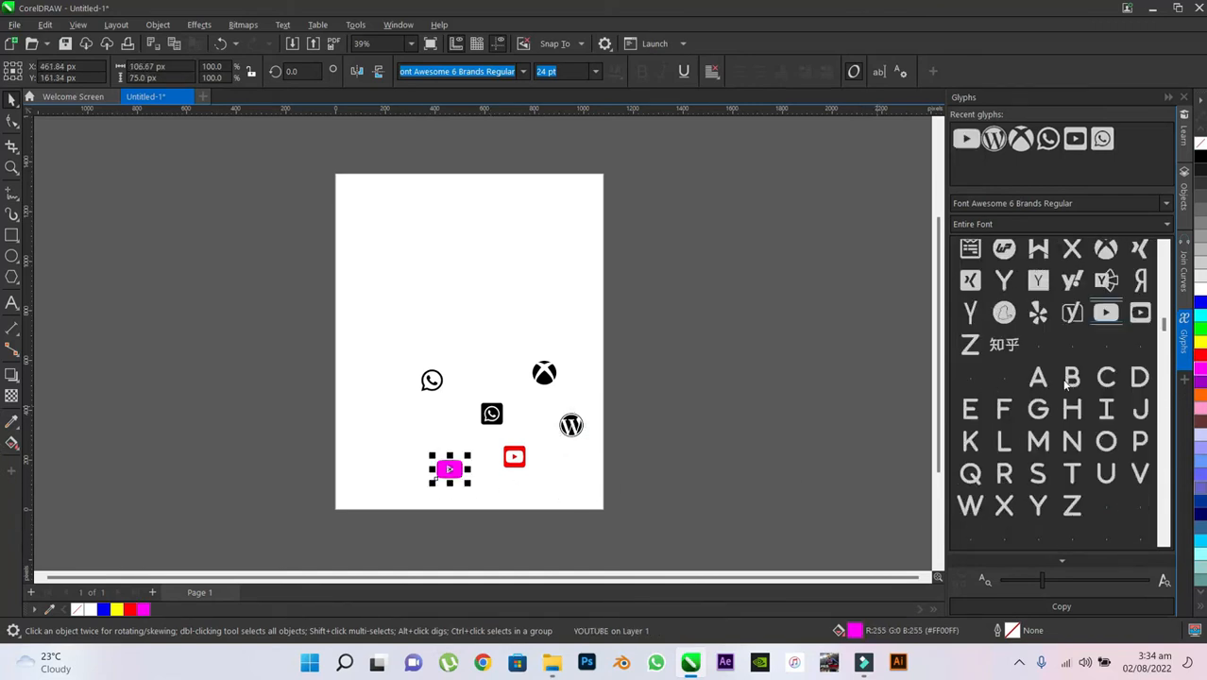
scroll(down, 3)
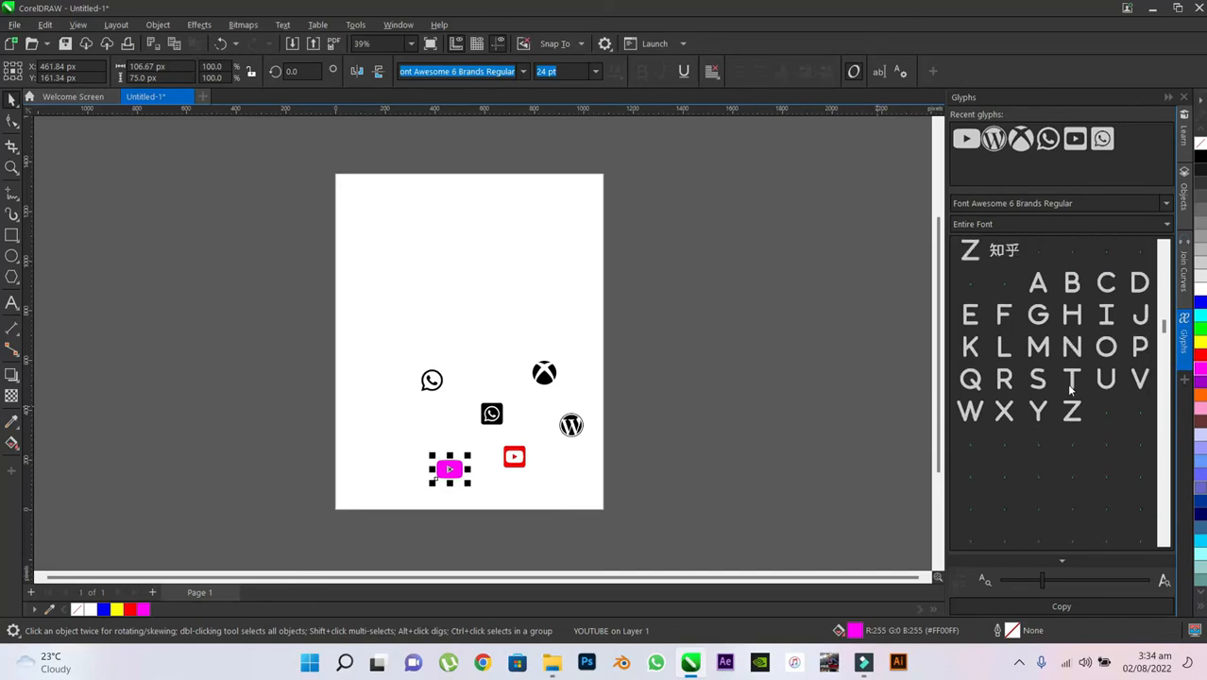
scroll(down, 3)
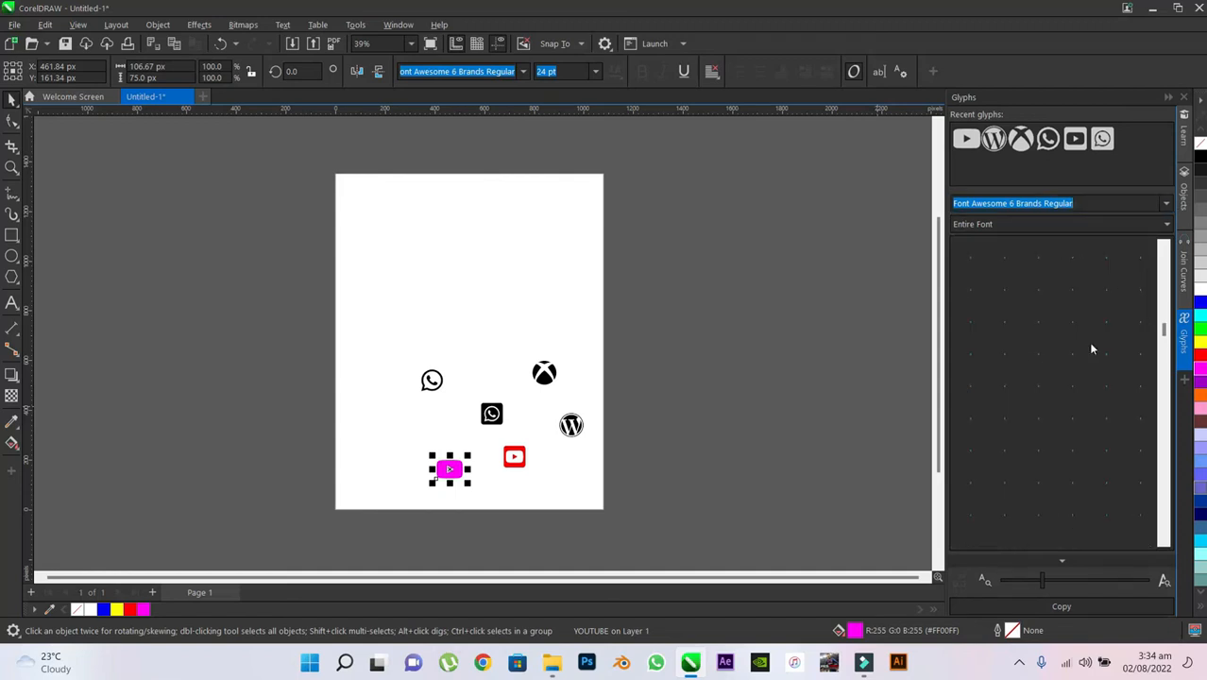
Switch glyphs to Font Awesome 6 Free Regular and insert the face-grin-tears icon.
click(1057, 203)
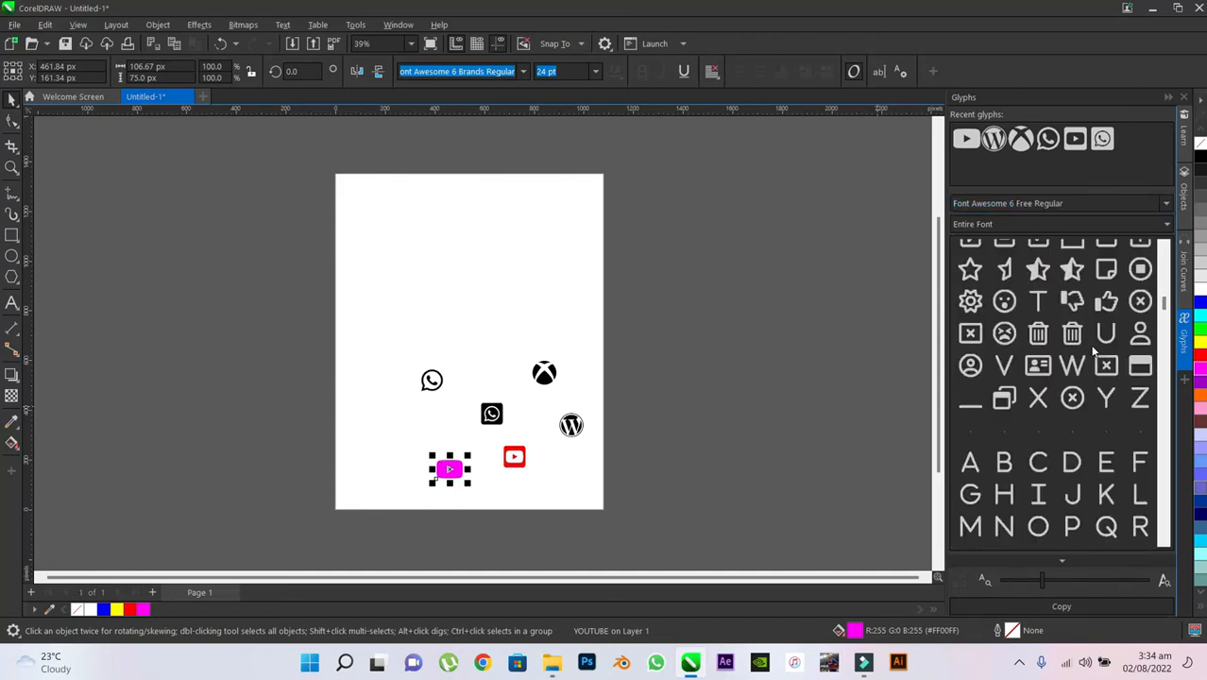
scroll(up, 3)
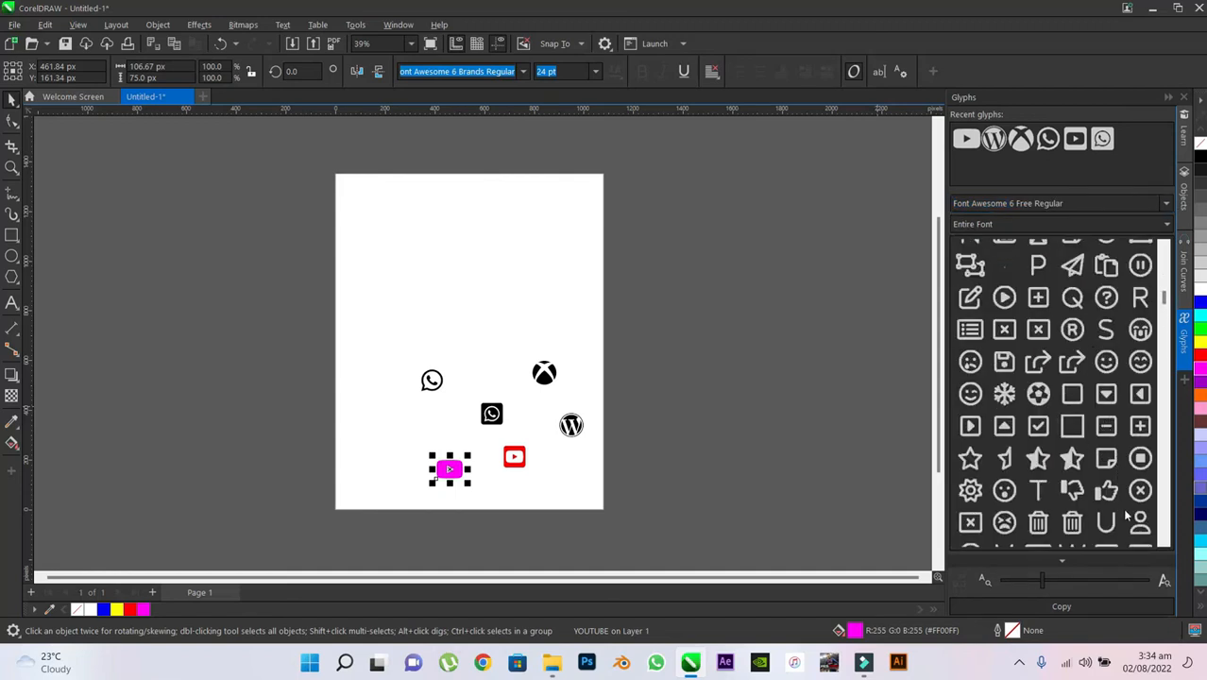
scroll(down, 3)
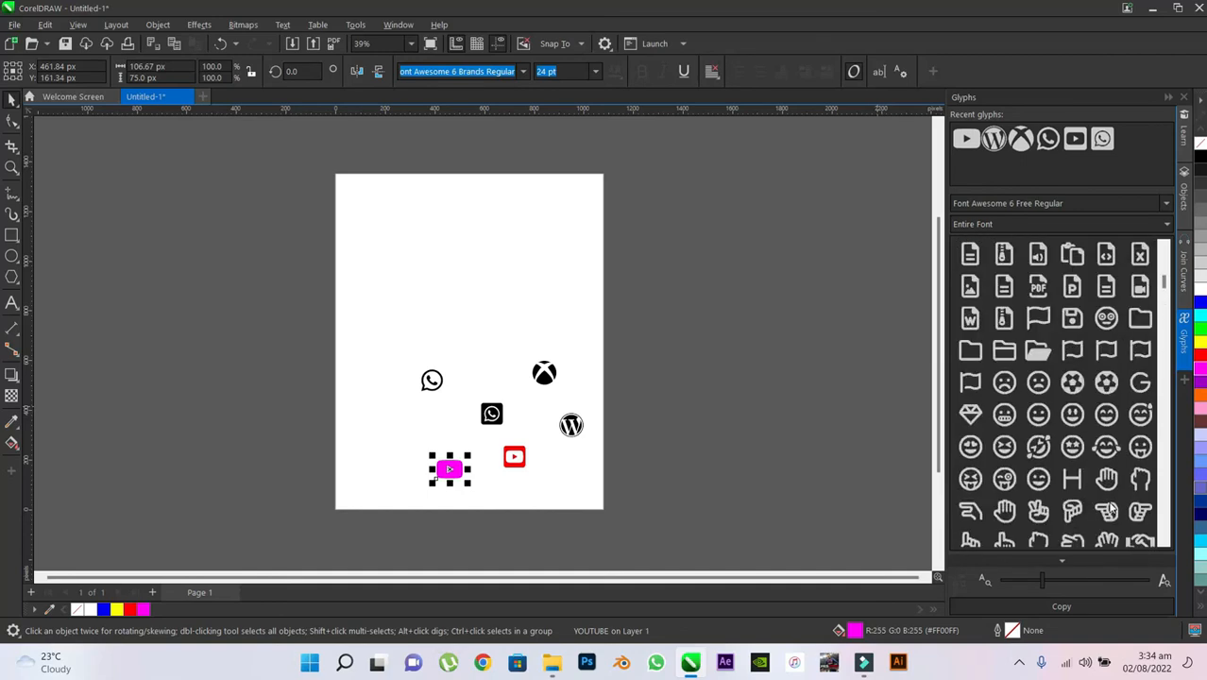
scroll(up, 3)
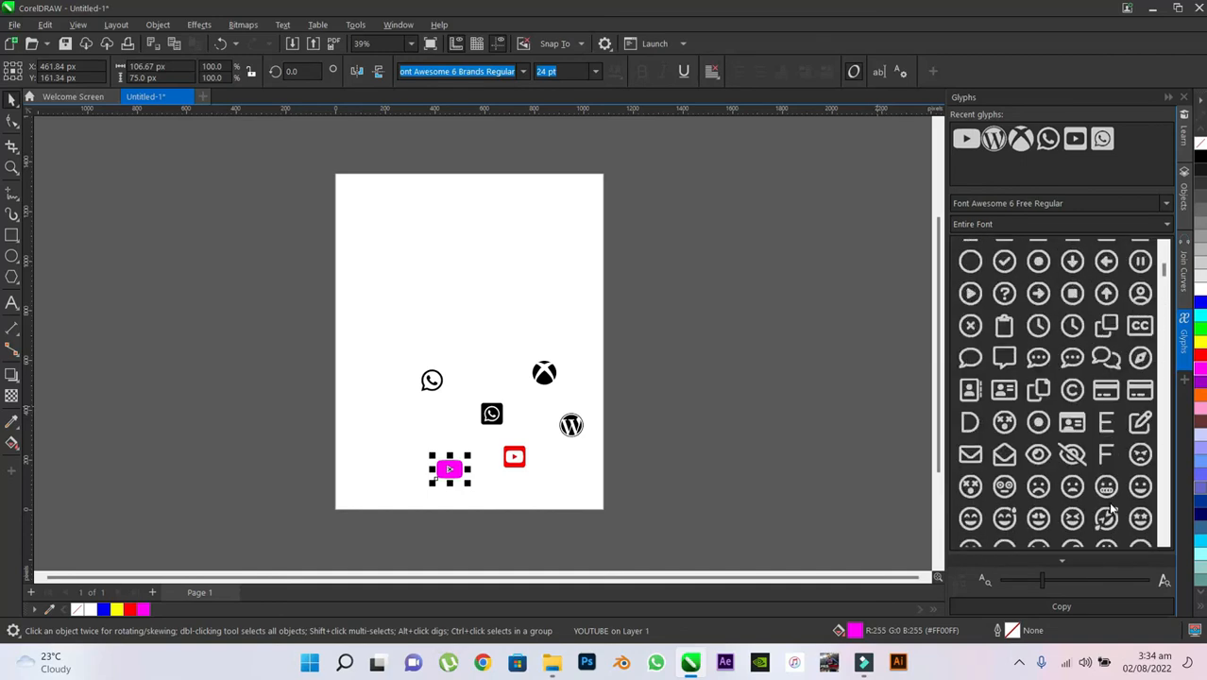
scroll(down, 3)
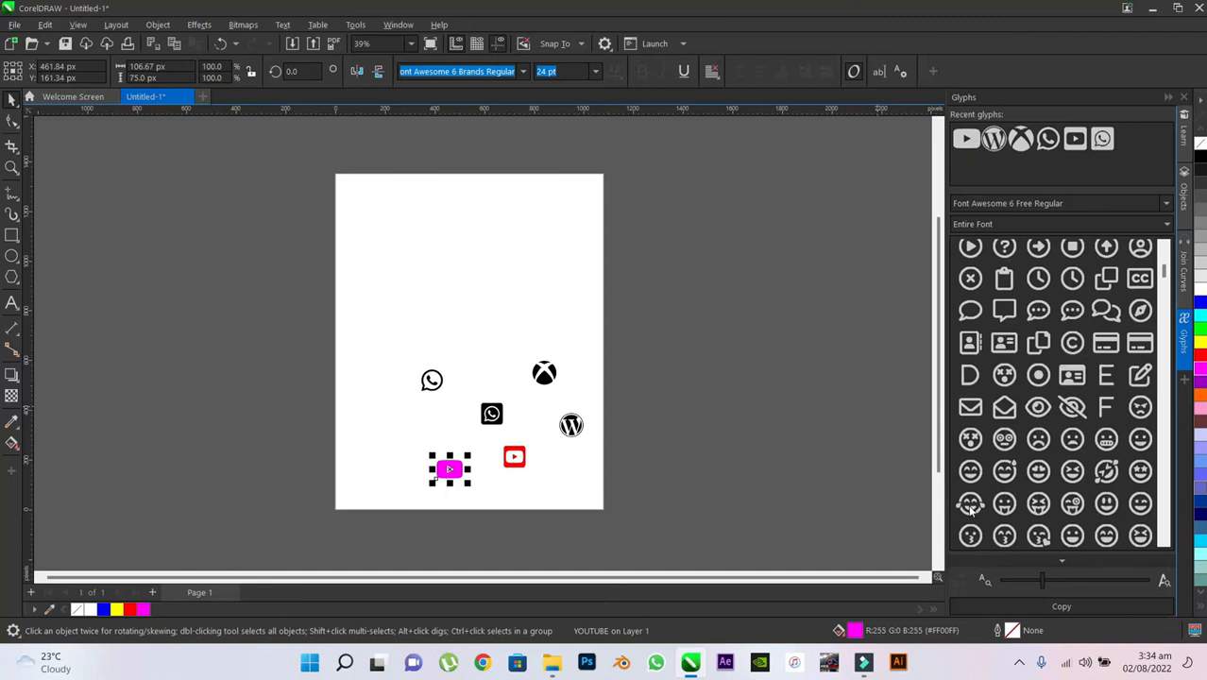
double_click(969, 503)
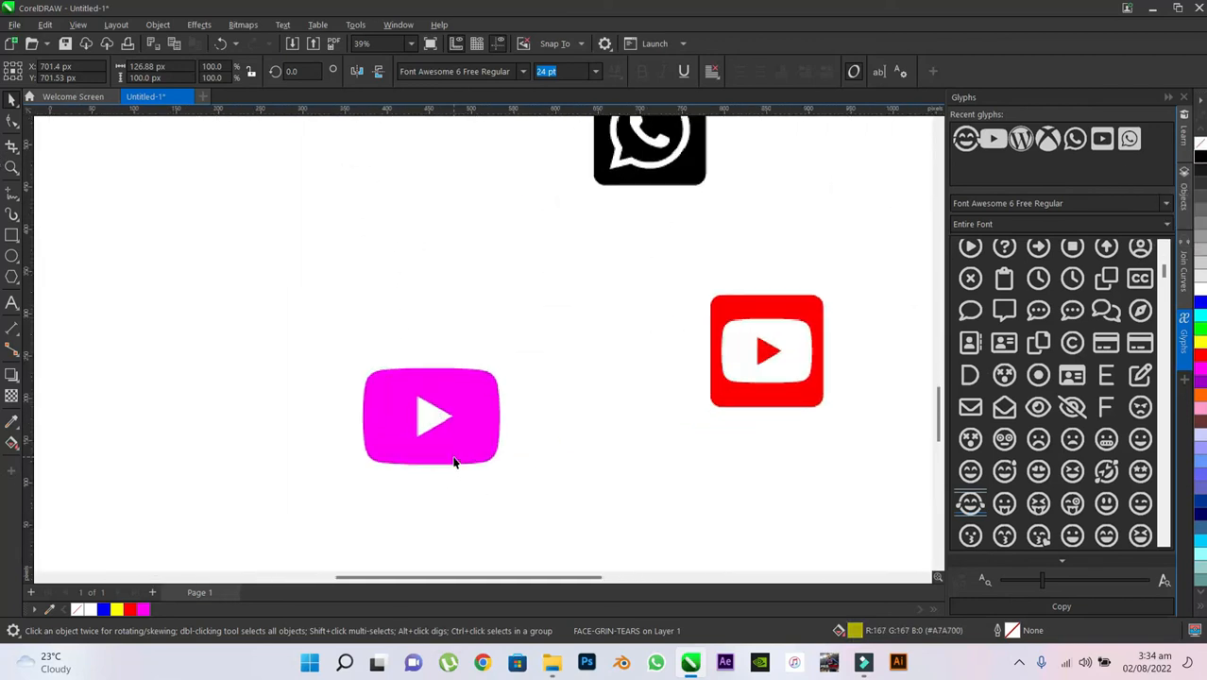
Select the magenta YouTube icon and set its gradient end colour to red.
click(78, 24)
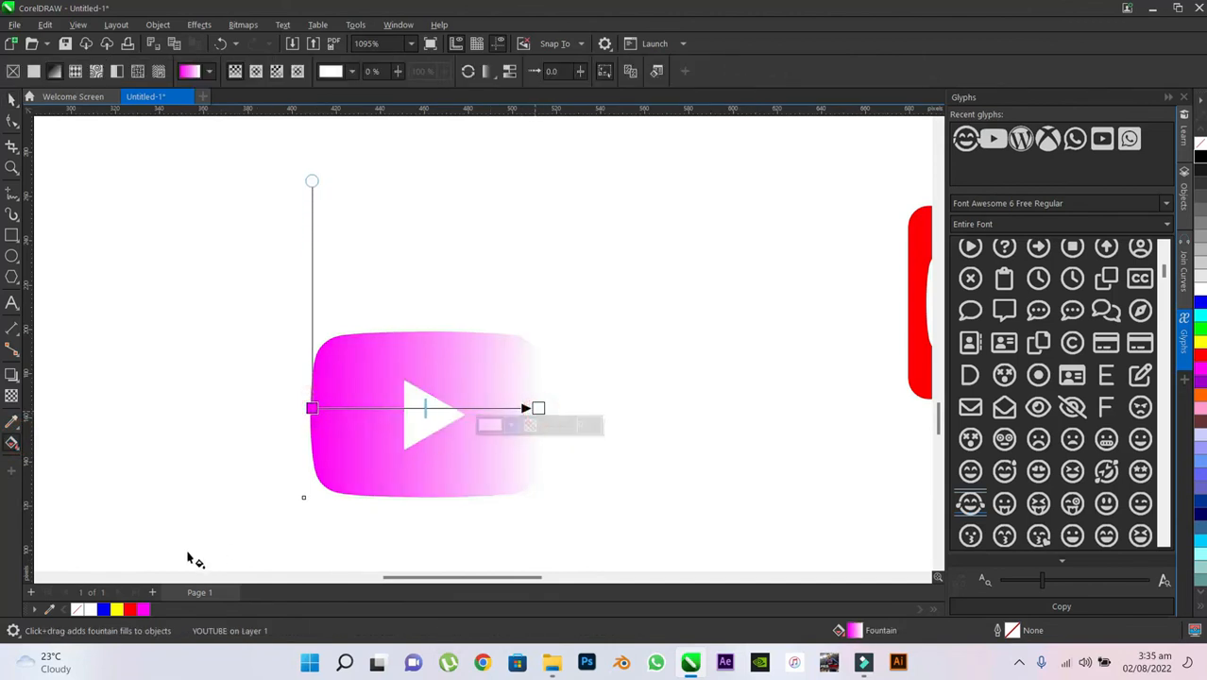
click(510, 424)
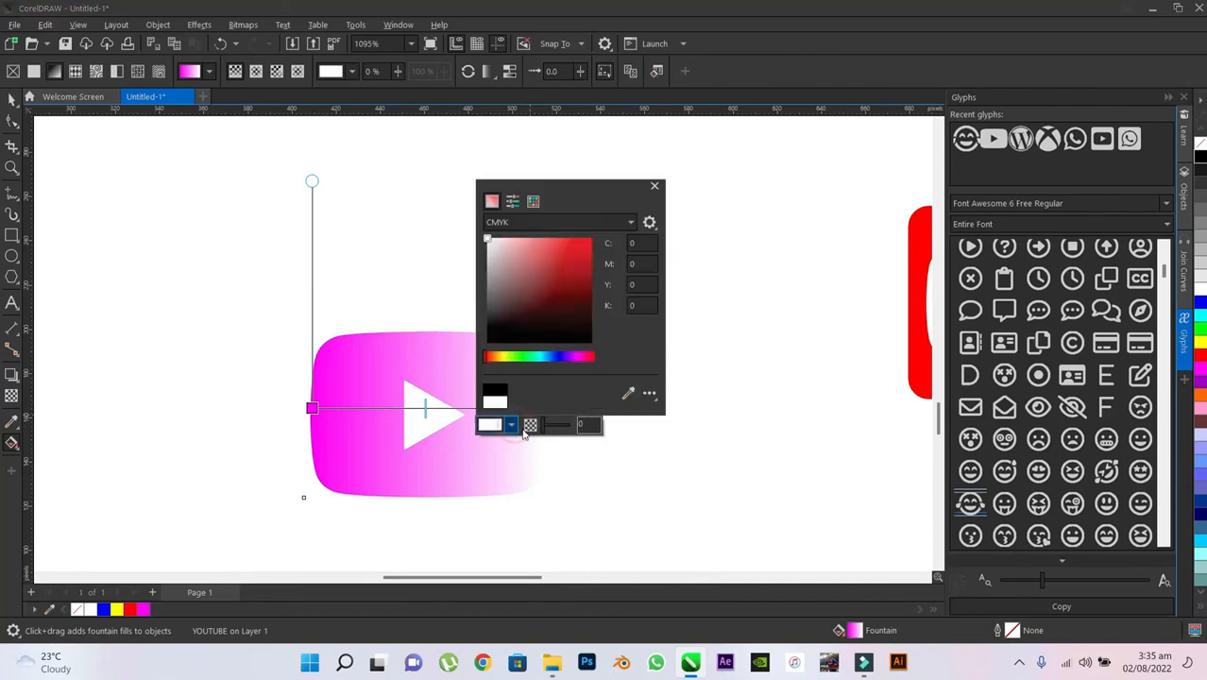
click(582, 238)
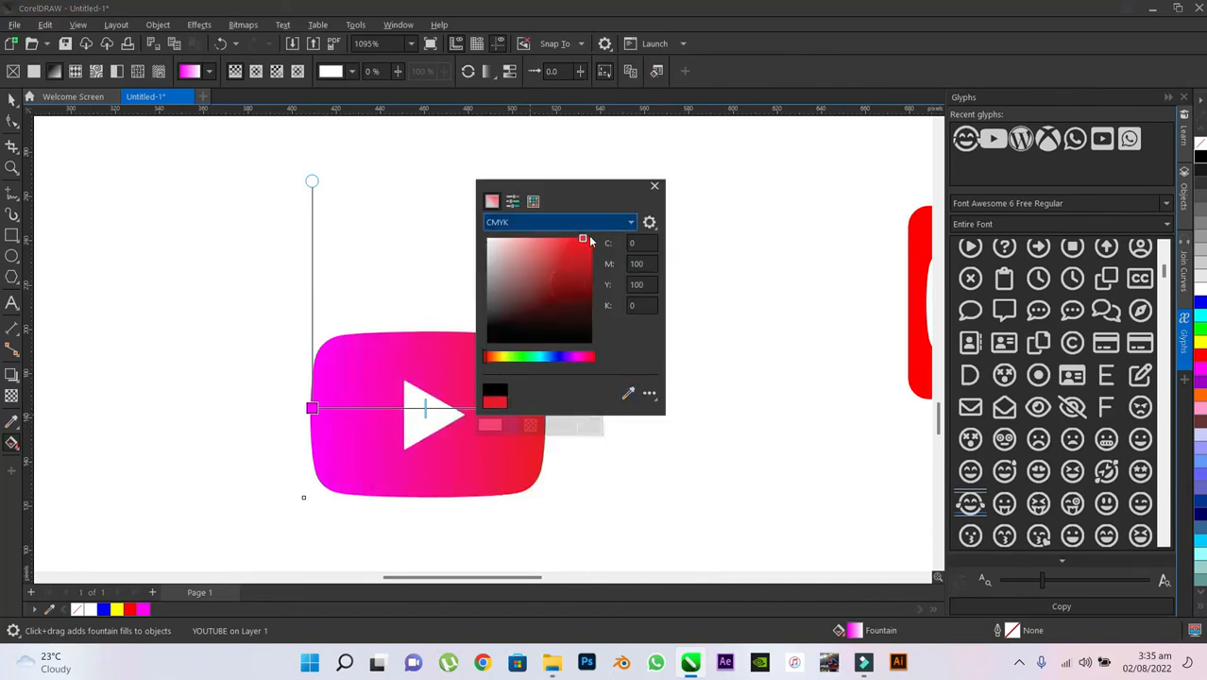